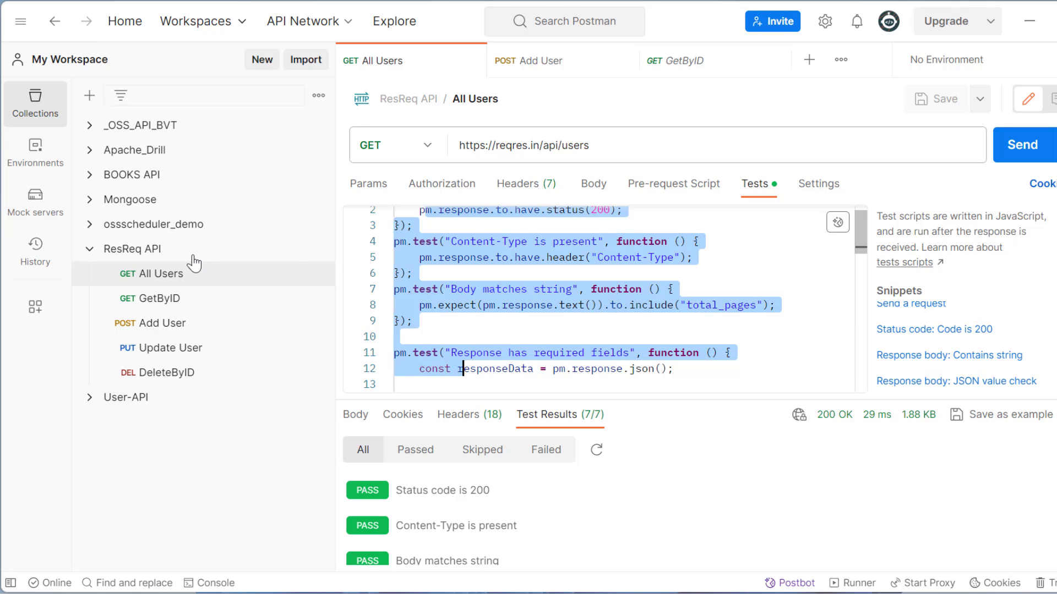
pyautogui.moveTo(193, 283)
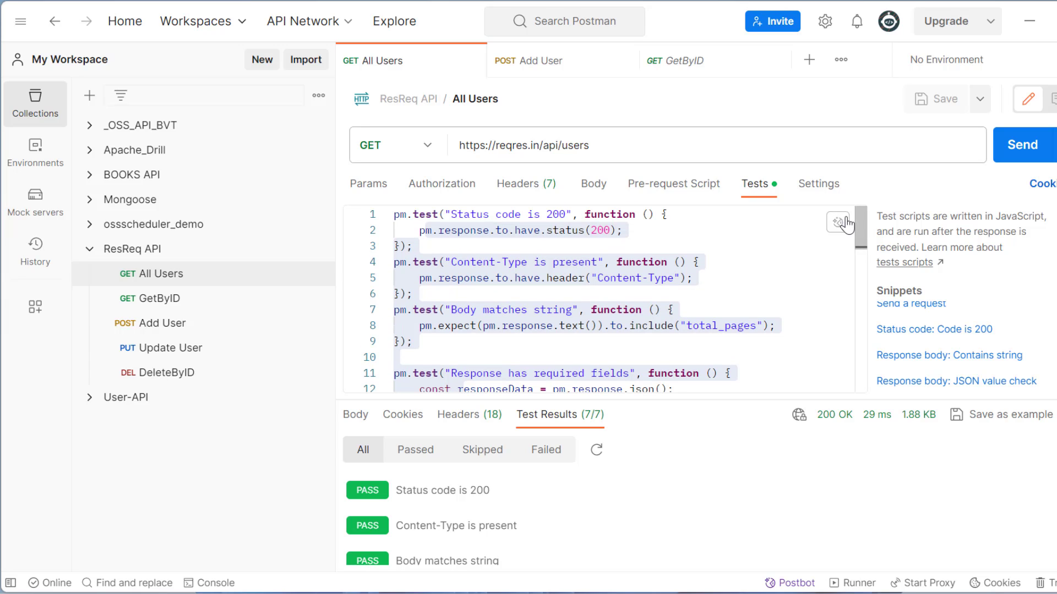
pyautogui.moveTo(812, 229)
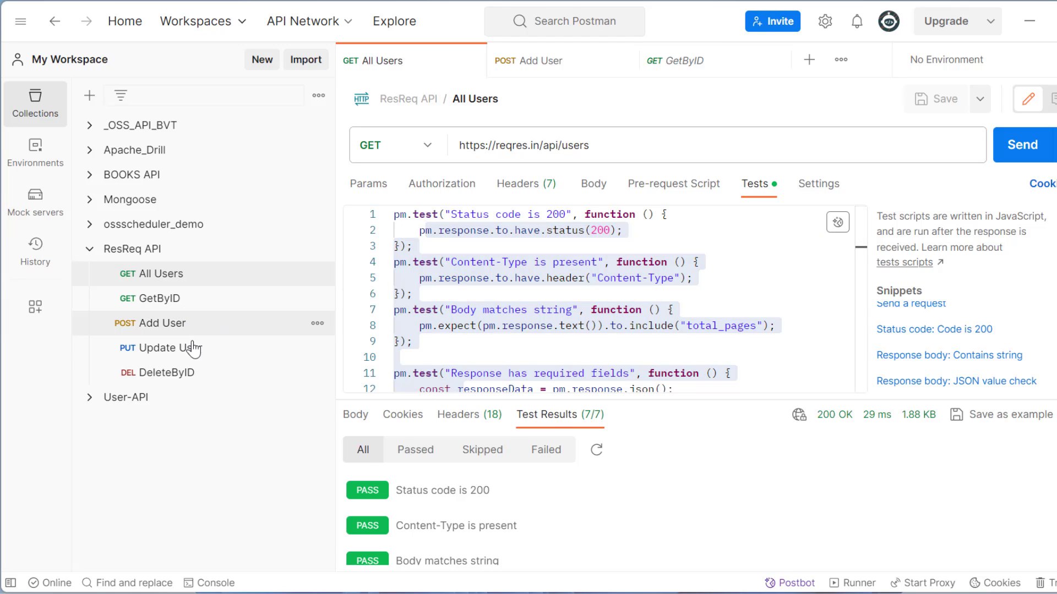
# Review the Add User and All Users test scripts, then show the ResReq API collection overview
pyautogui.click(536, 61)
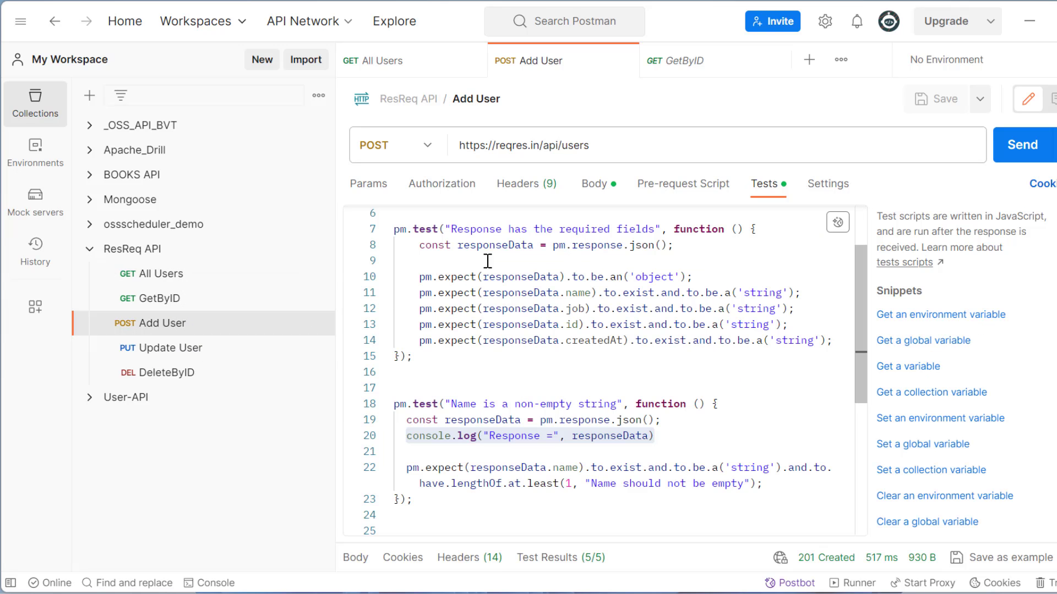
pyautogui.click(379, 60)
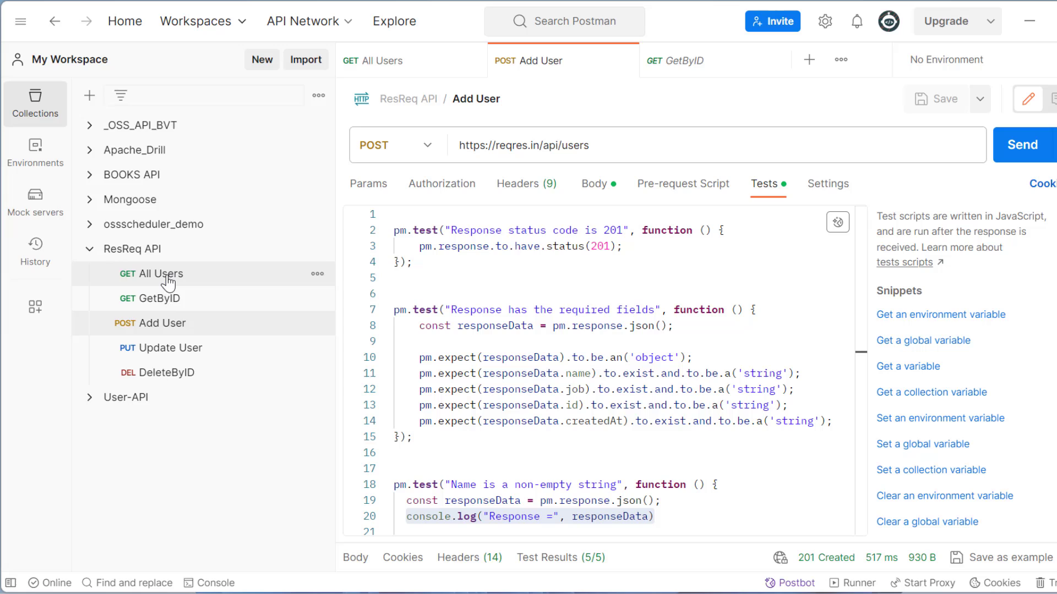
pyautogui.moveTo(167, 274)
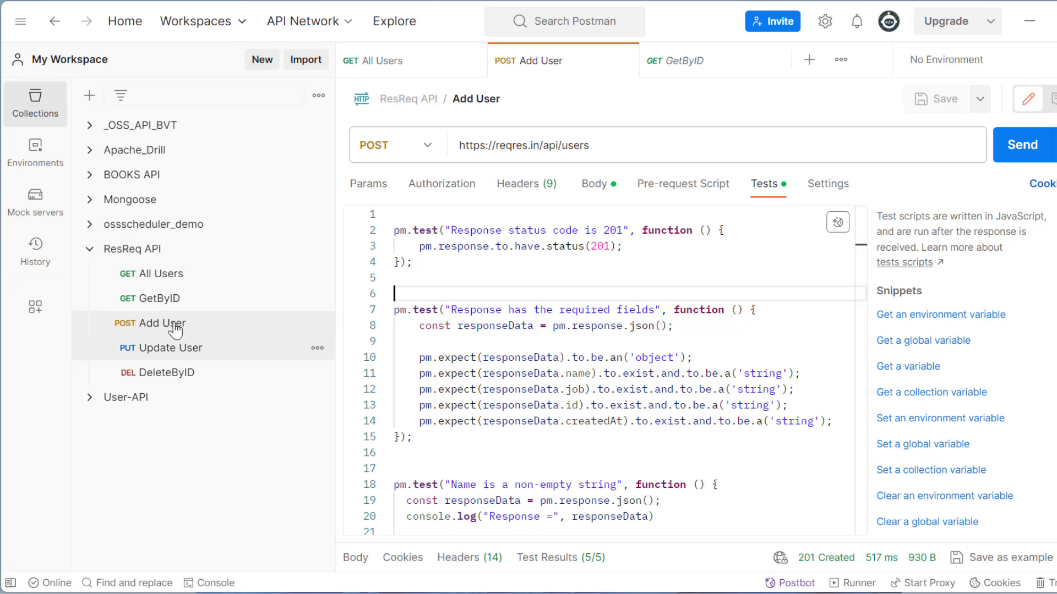
pyautogui.moveTo(142, 254)
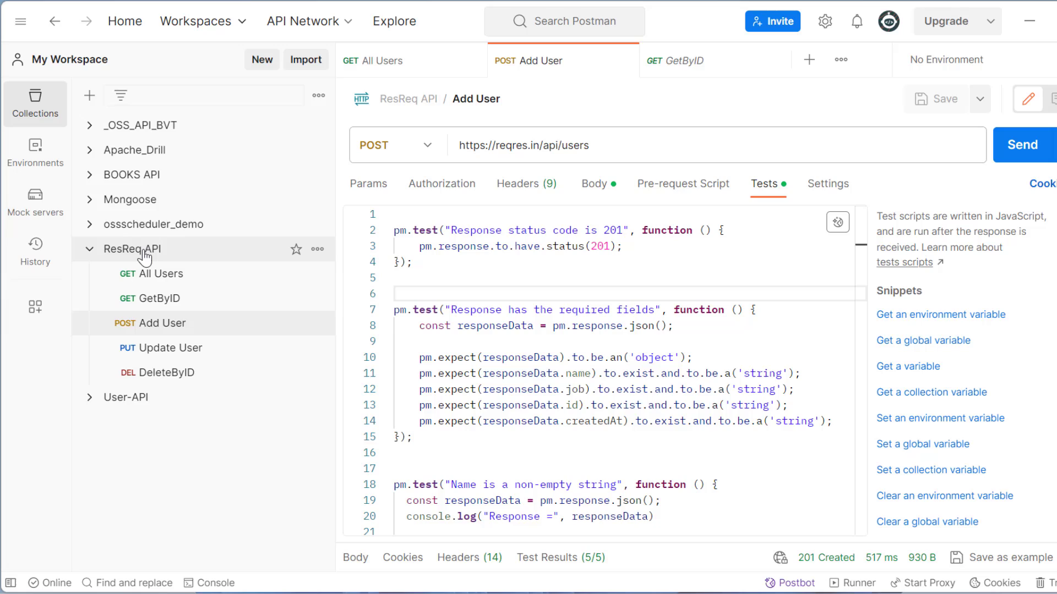
pyautogui.click(132, 249)
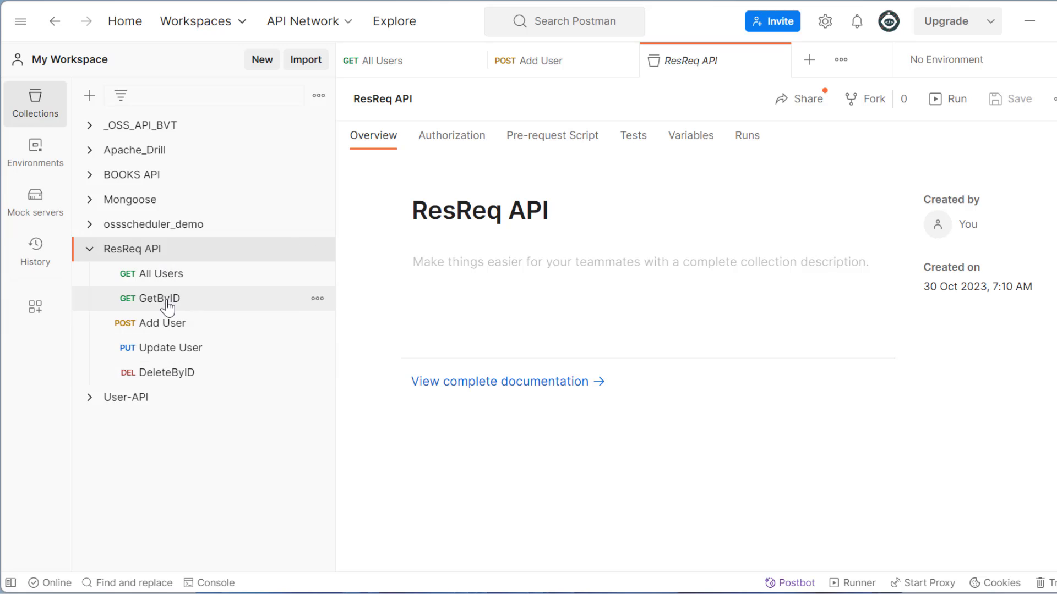
# Add a 'Status code is 200' test to the GetByID request and save it
pyautogui.click(159, 299)
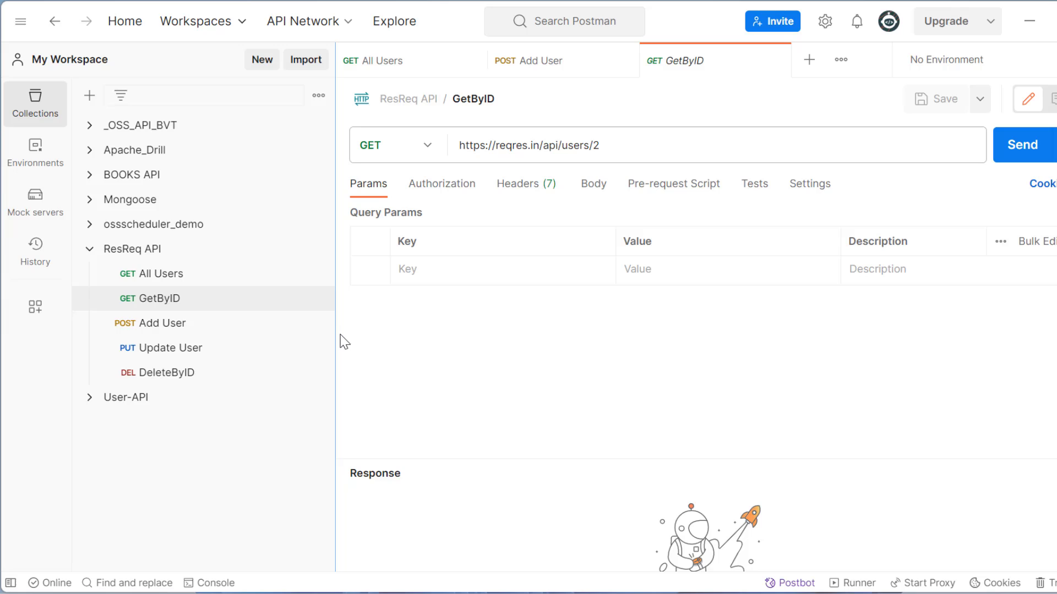
pyautogui.click(160, 274)
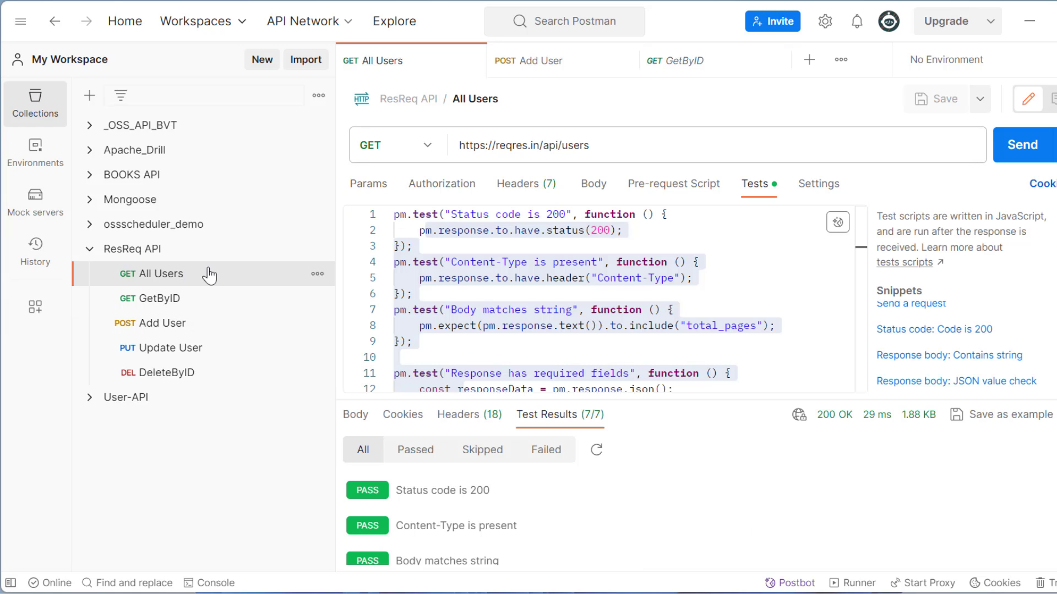
pyautogui.moveTo(679, 203)
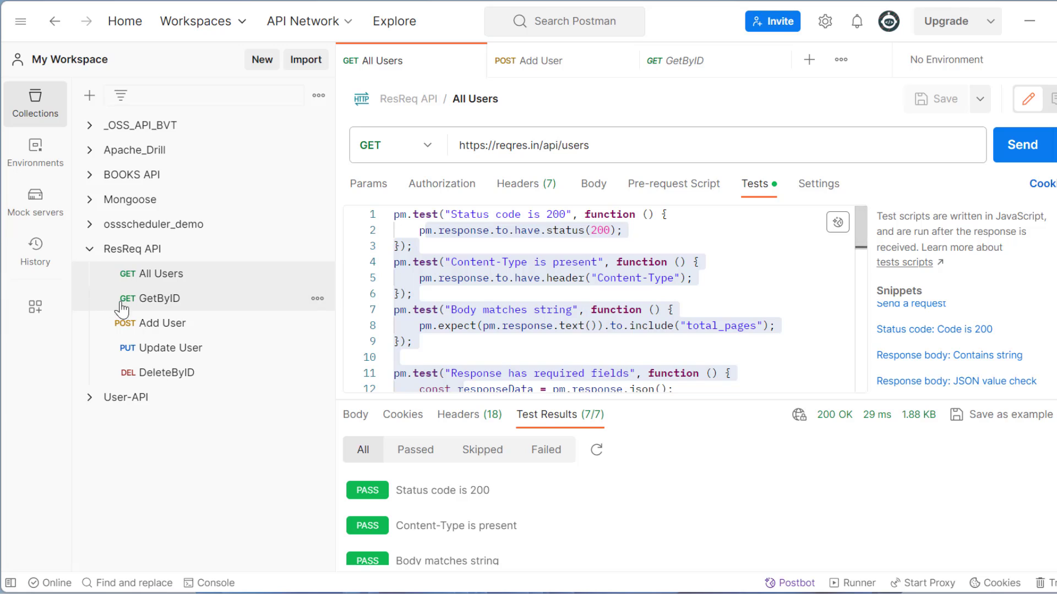
pyautogui.click(152, 299)
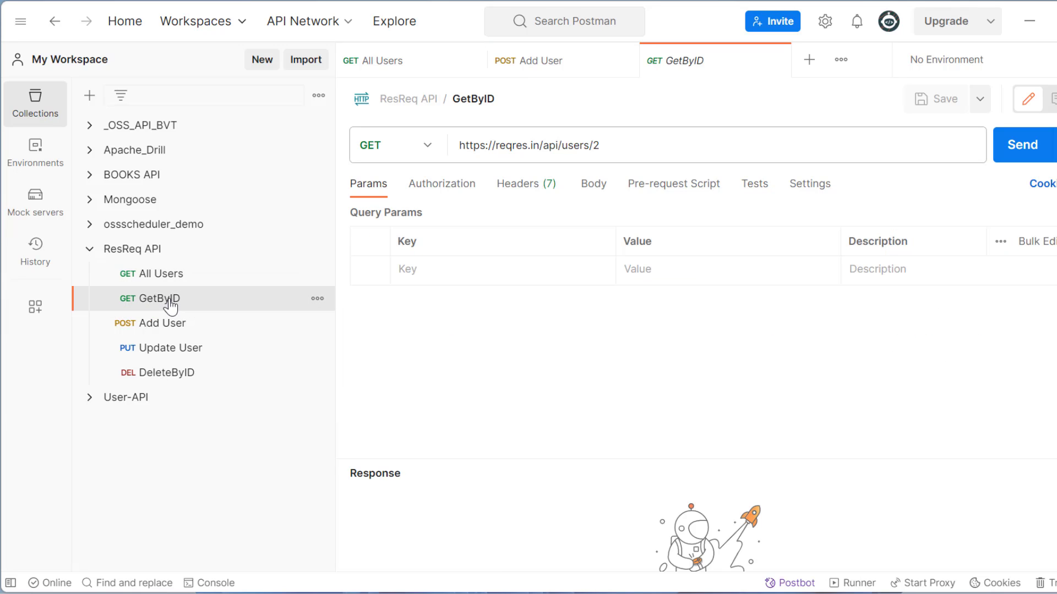
pyautogui.click(754, 184)
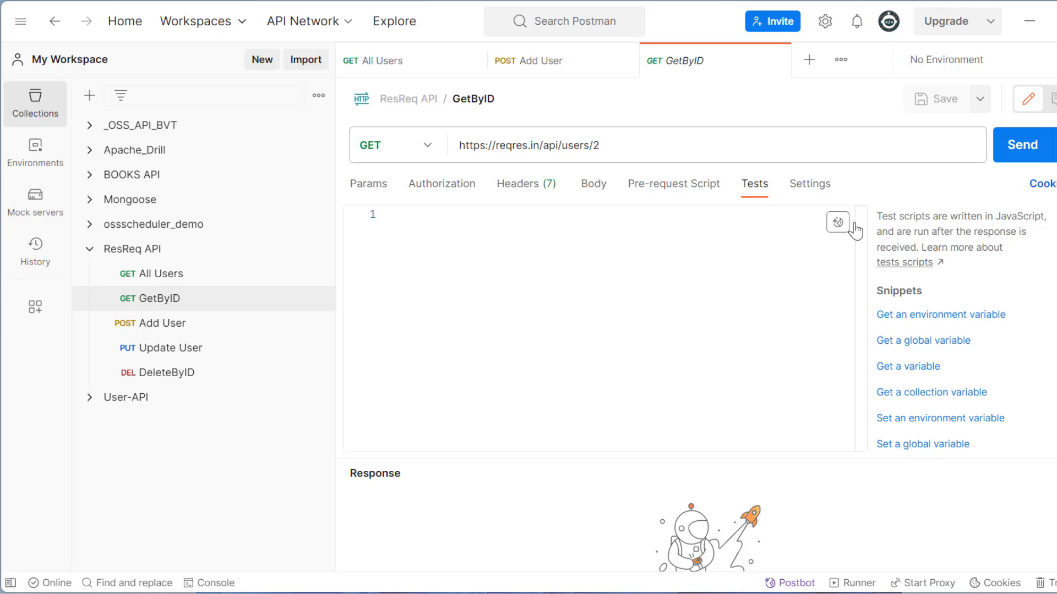
pyautogui.moveTo(962, 428)
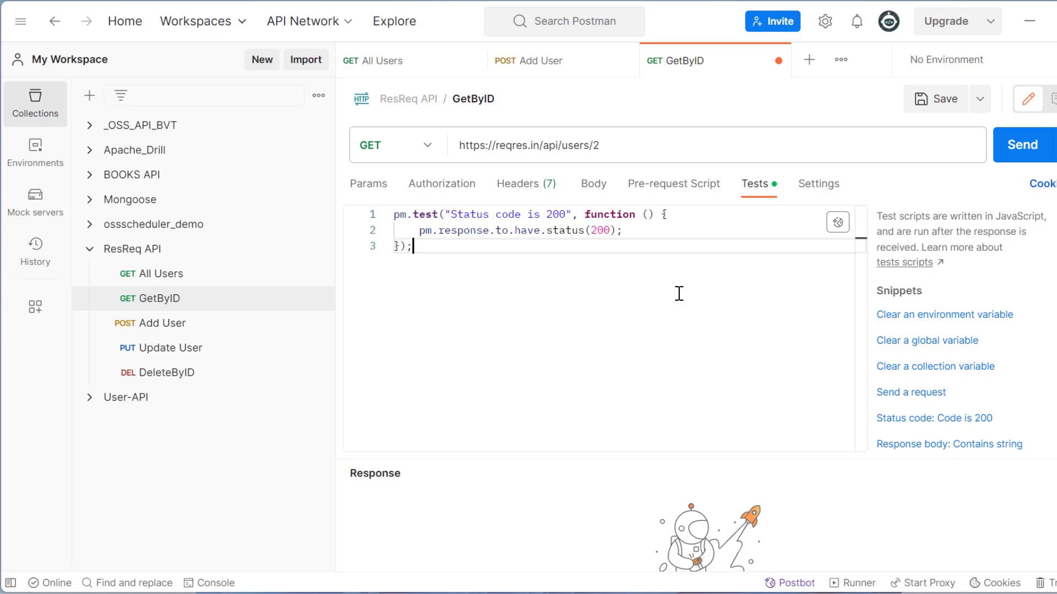
pyautogui.click(935, 97)
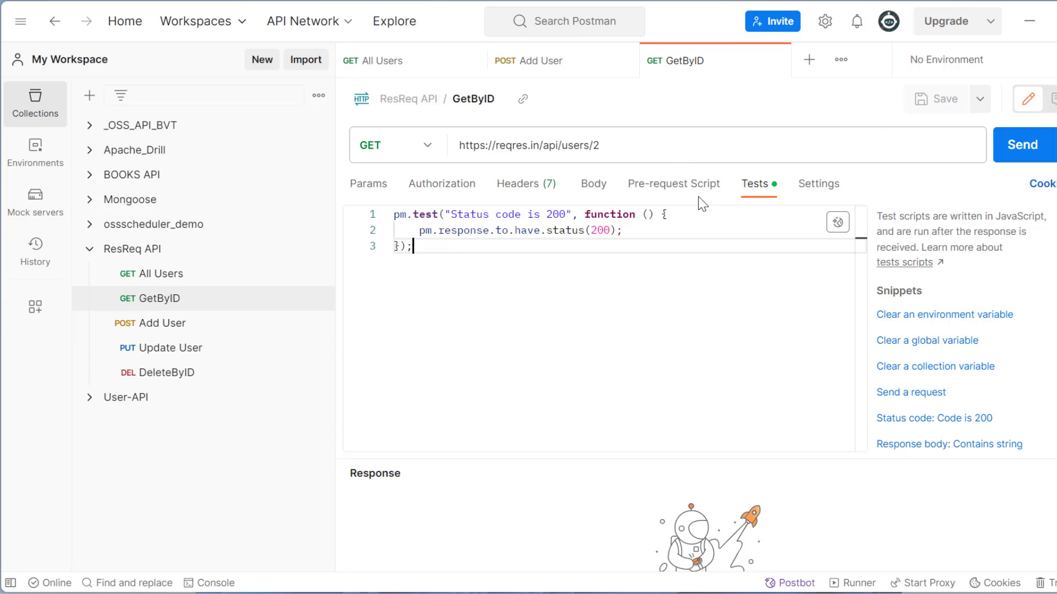
pyautogui.click(170, 347)
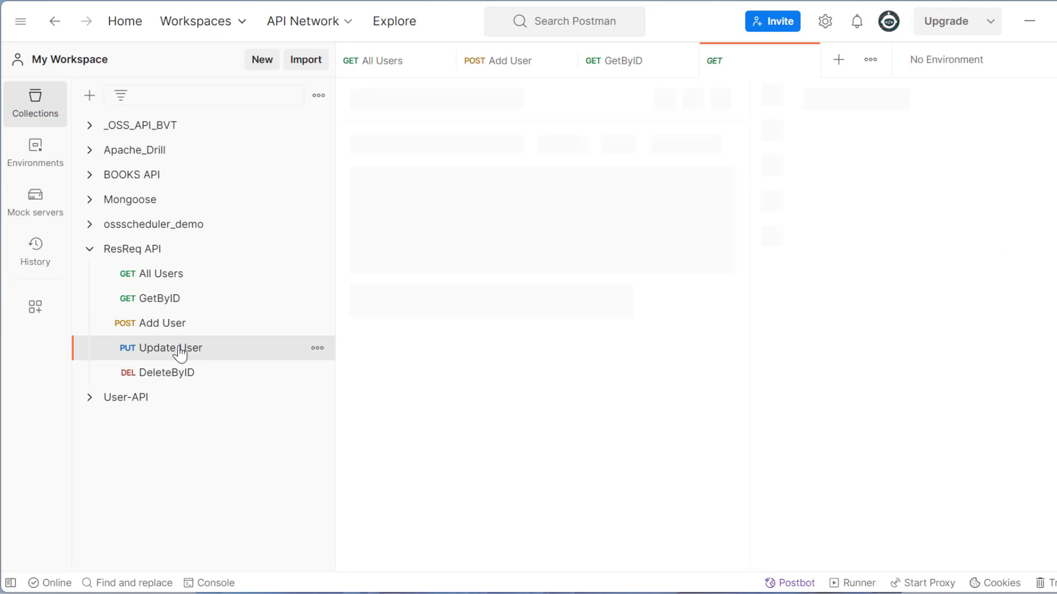
# Add a 'Status code is 200' test to Update User and send it so the test passes
pyautogui.click(170, 347)
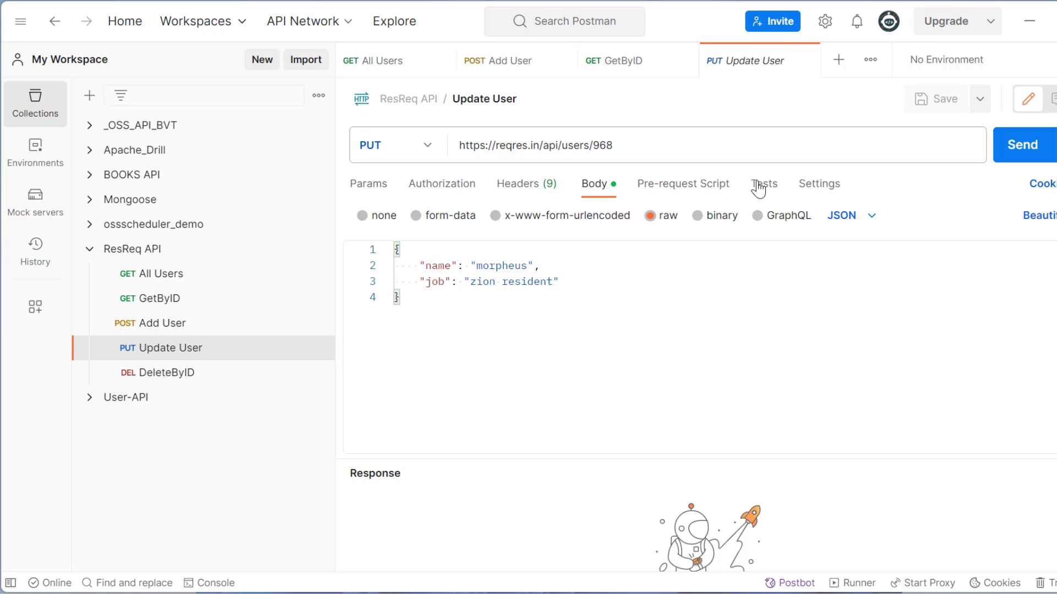
pyautogui.click(763, 184)
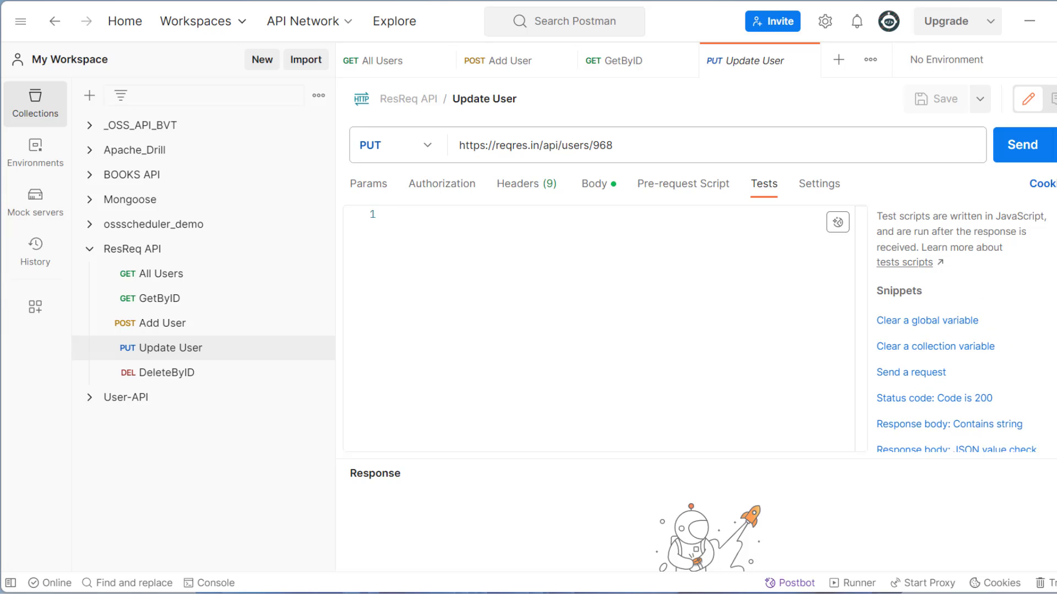
pyautogui.click(933, 397)
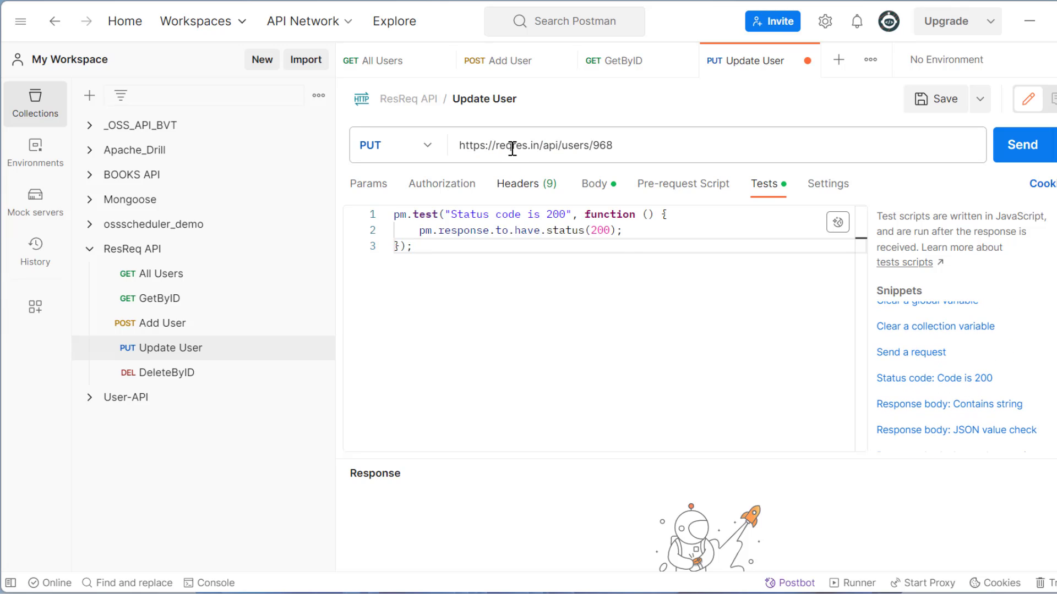
pyautogui.moveTo(690, 223)
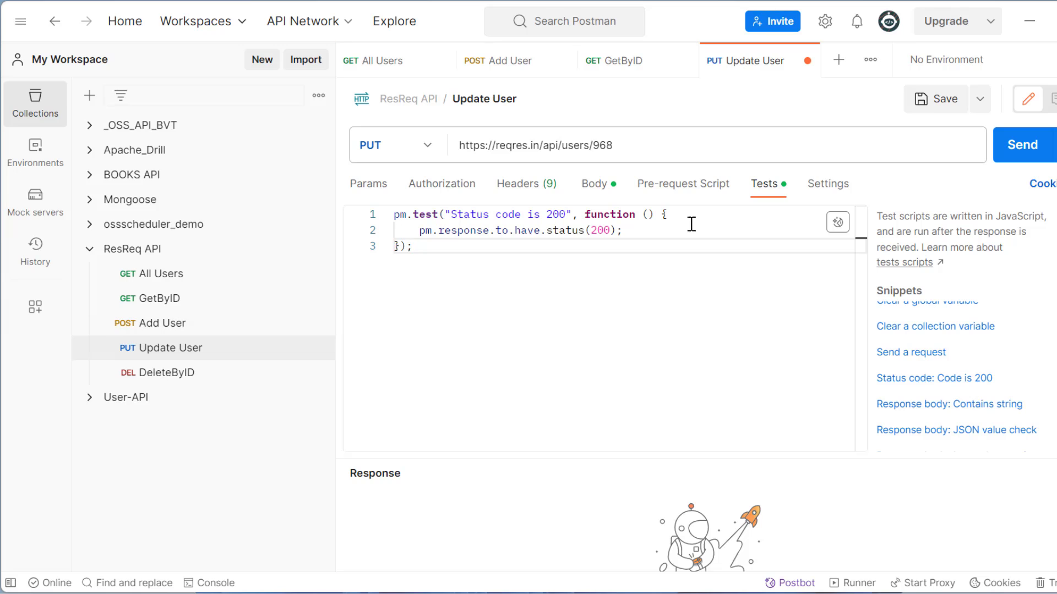
pyautogui.doubleClick(598, 230)
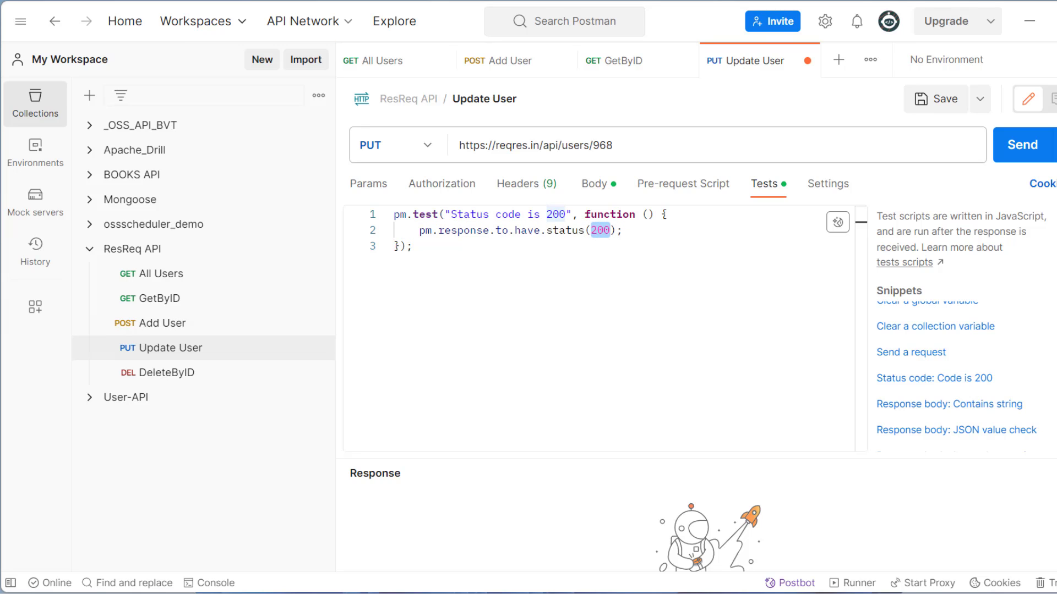
pyautogui.click(1021, 146)
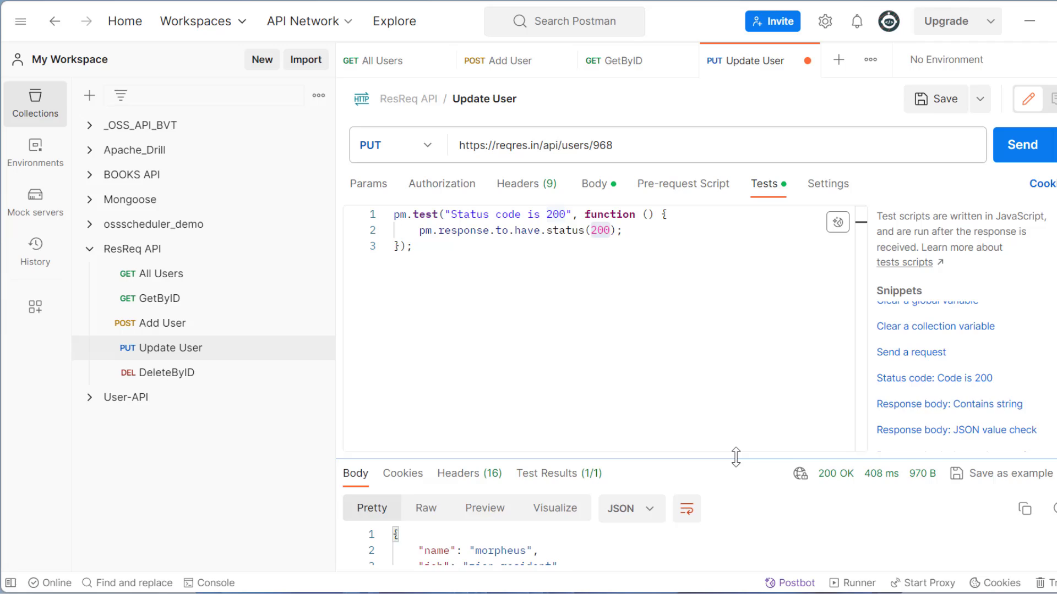
pyautogui.moveTo(737, 457); pyautogui.dragTo(736, 397)
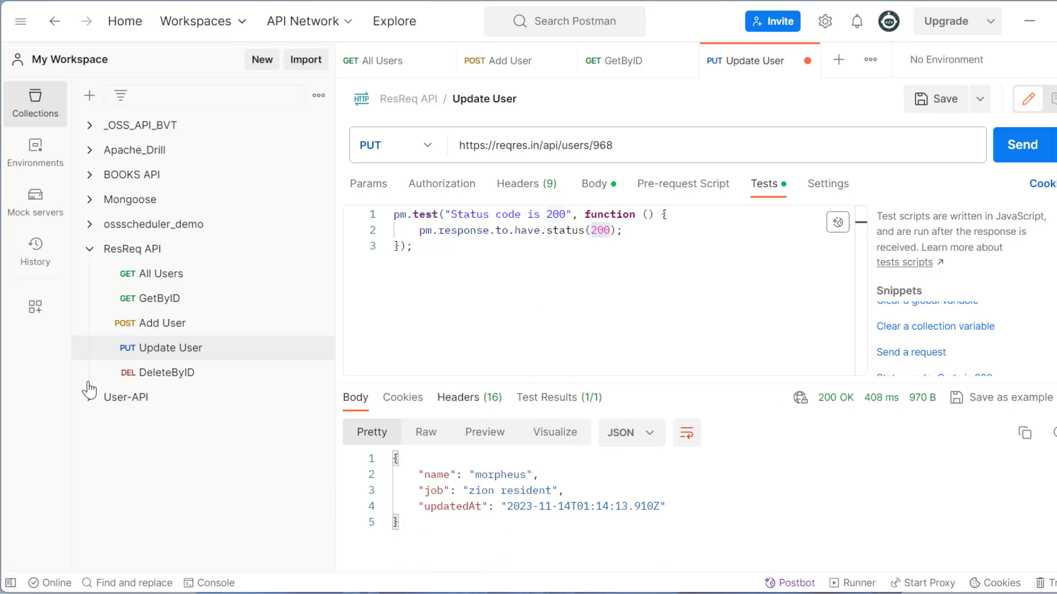
pyautogui.click(167, 372)
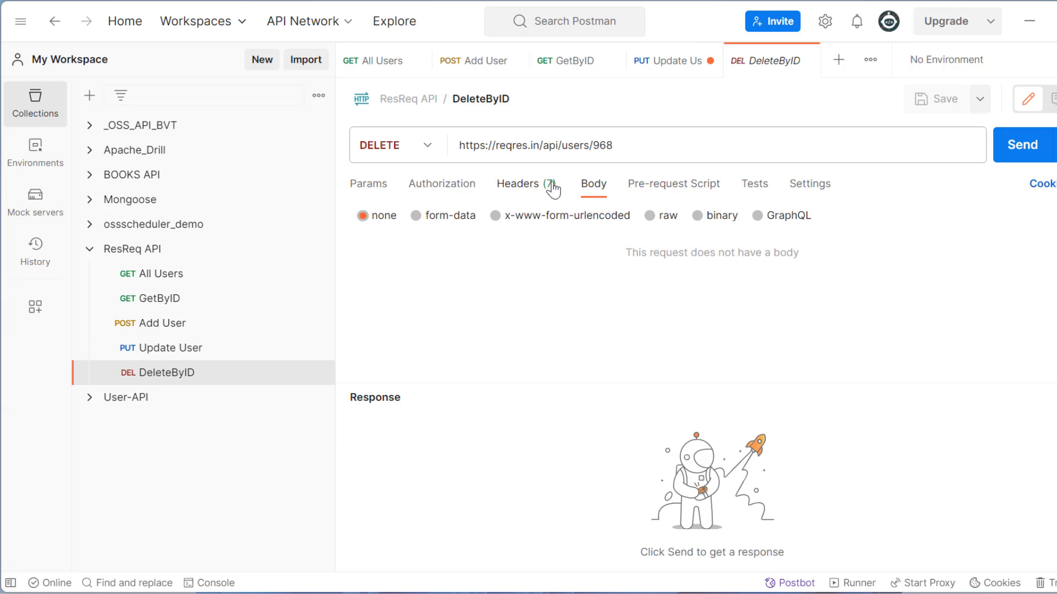
pyautogui.moveTo(764, 194)
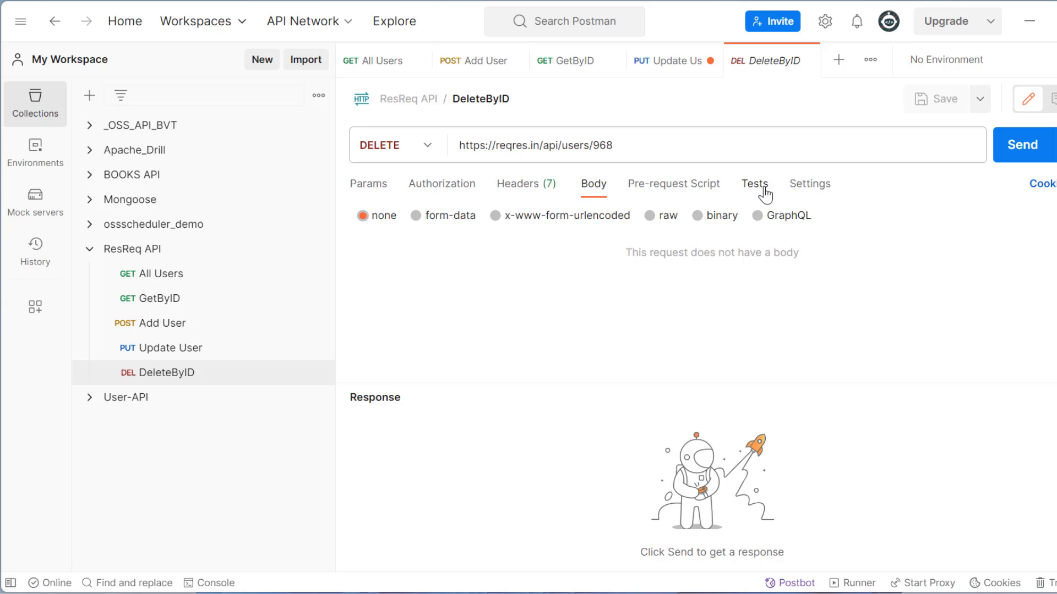
# Send DeleteByID and view its failing test: expected 200, received 204 No Content
pyautogui.click(754, 184)
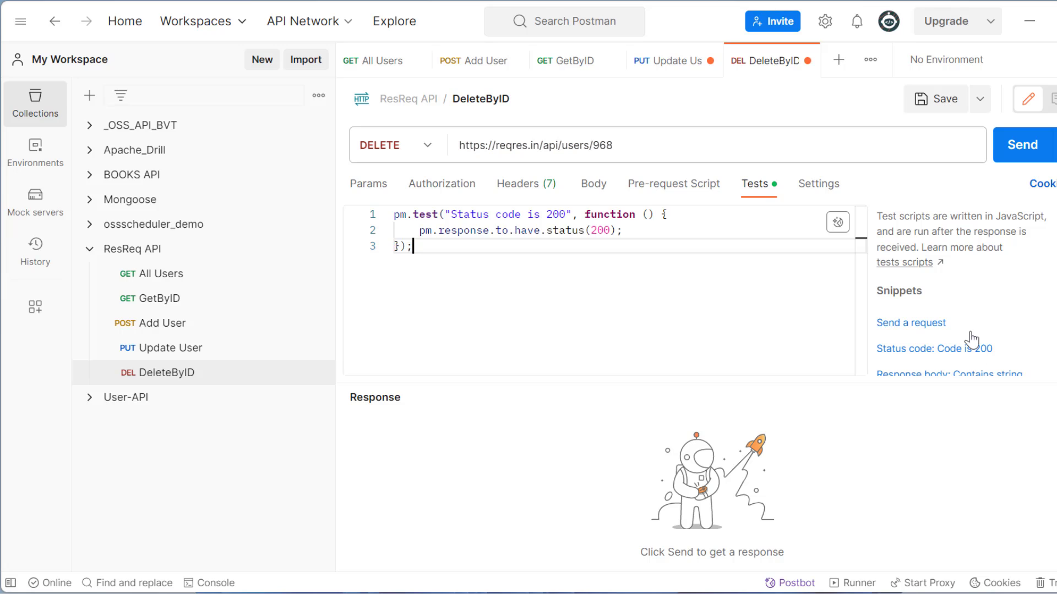
pyautogui.click(1023, 144)
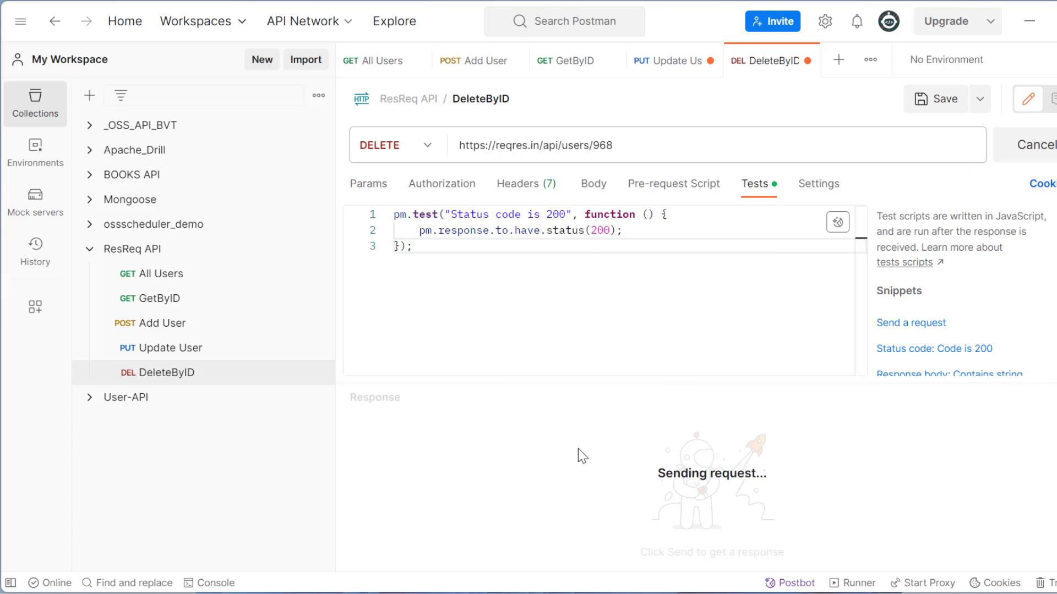
pyautogui.click(1022, 145)
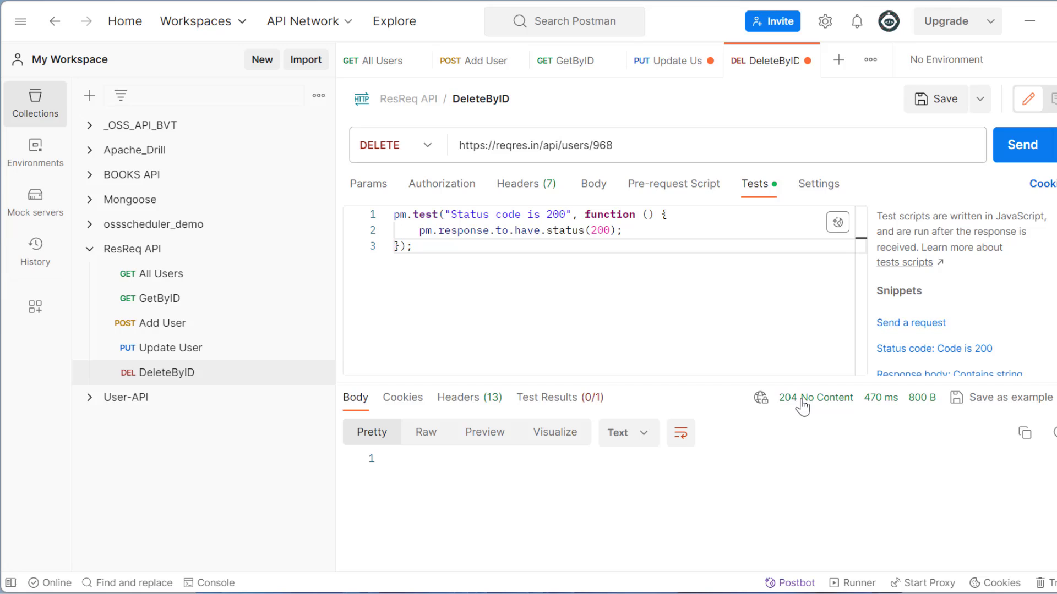
pyautogui.moveTo(590, 406)
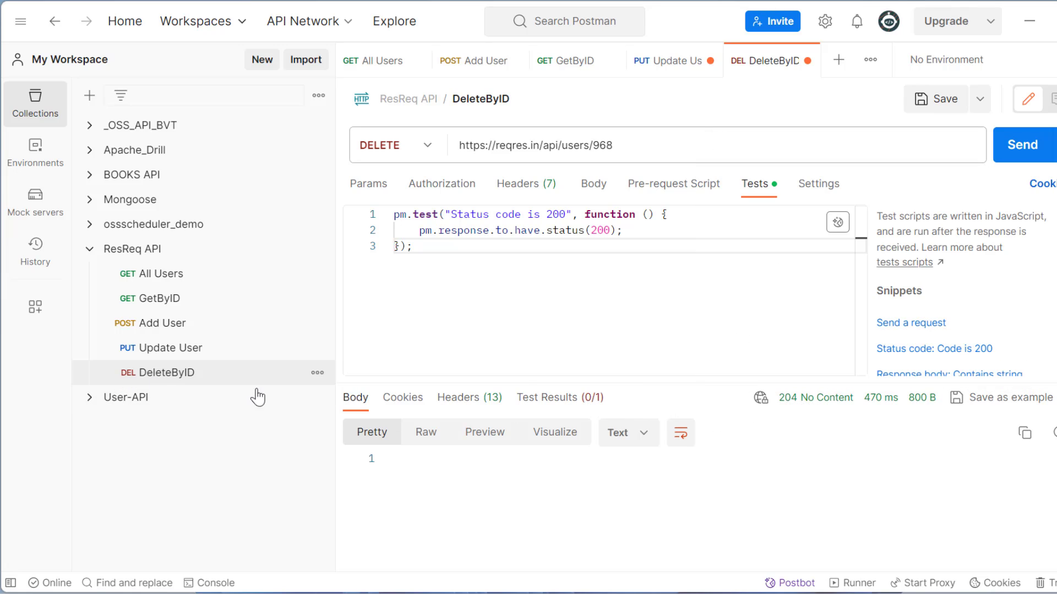
pyautogui.click(560, 397)
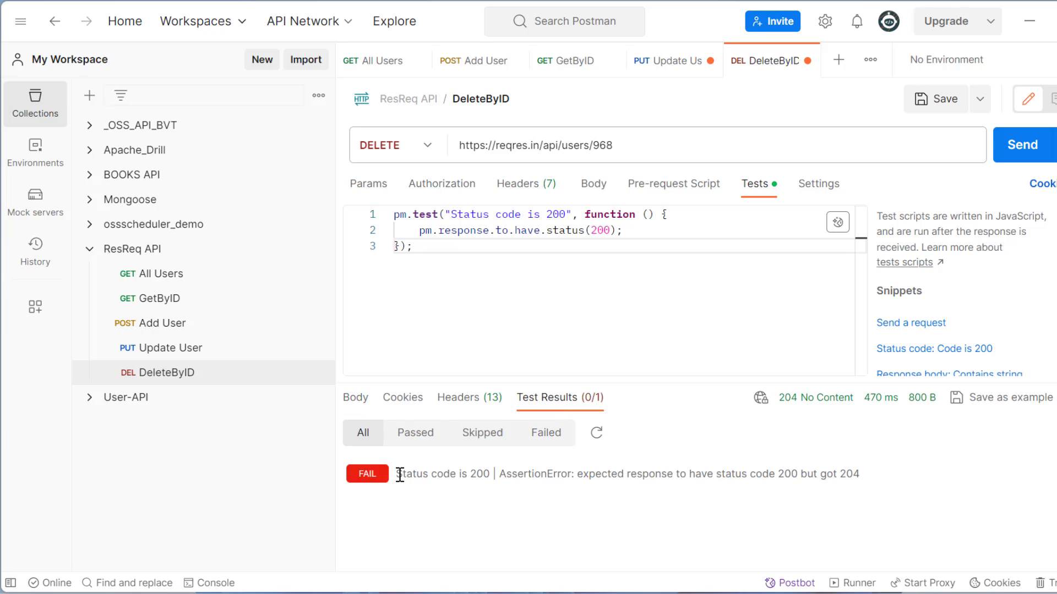
pyautogui.moveTo(397, 473); pyautogui.dragTo(857, 473)
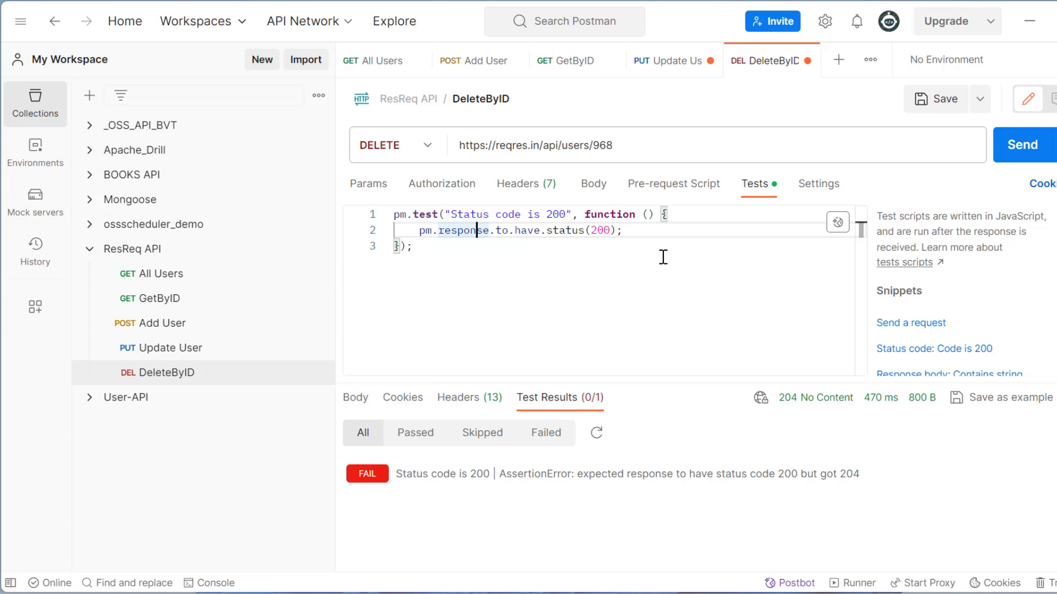
# Save Update User and show the ResReq API collection's empty Runs history
pyautogui.click(671, 61)
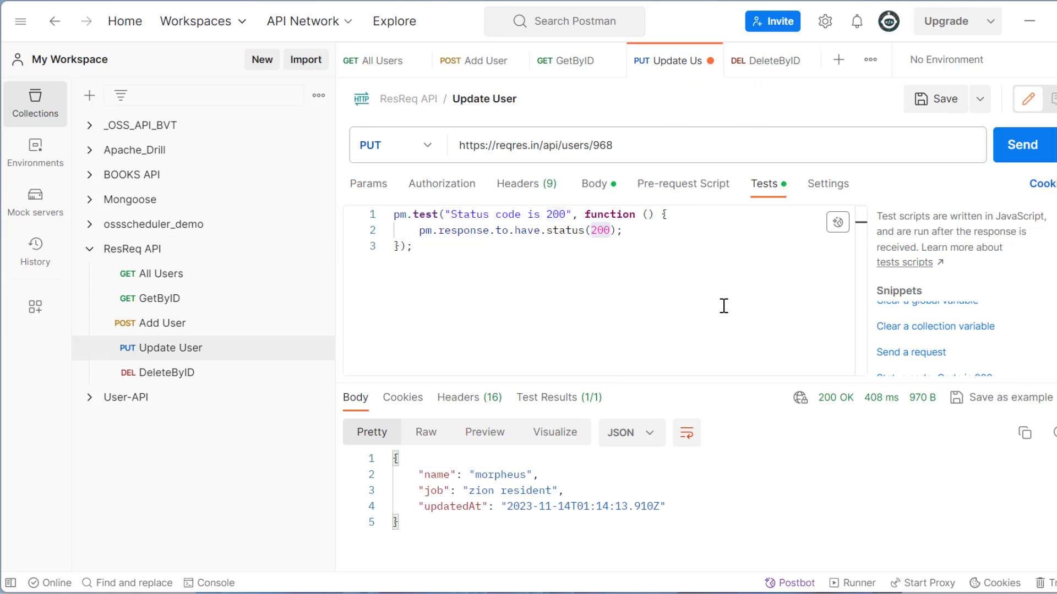
pyautogui.moveTo(606, 69)
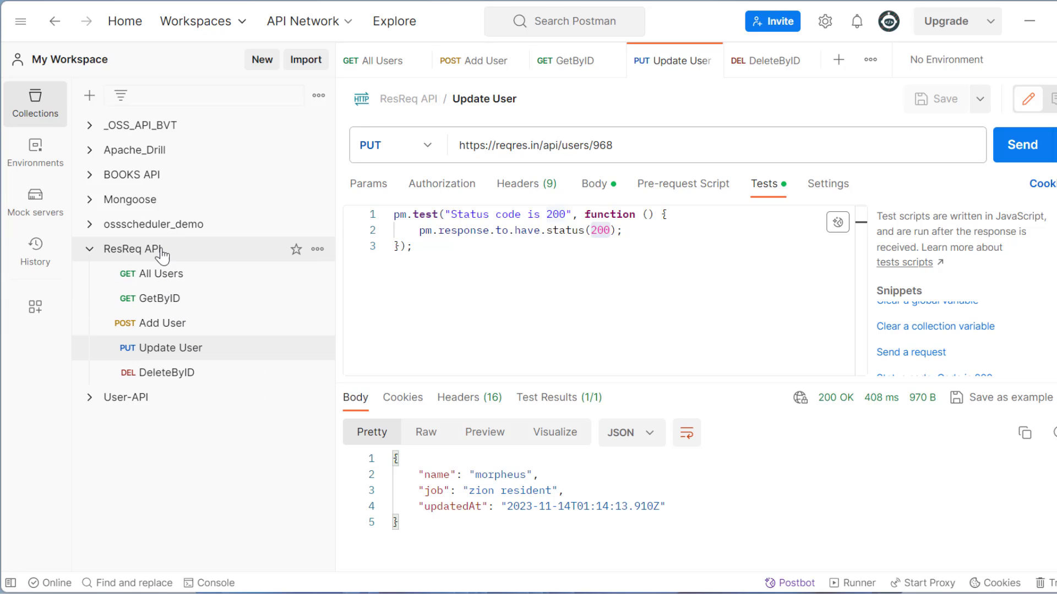
pyautogui.moveTo(139, 249)
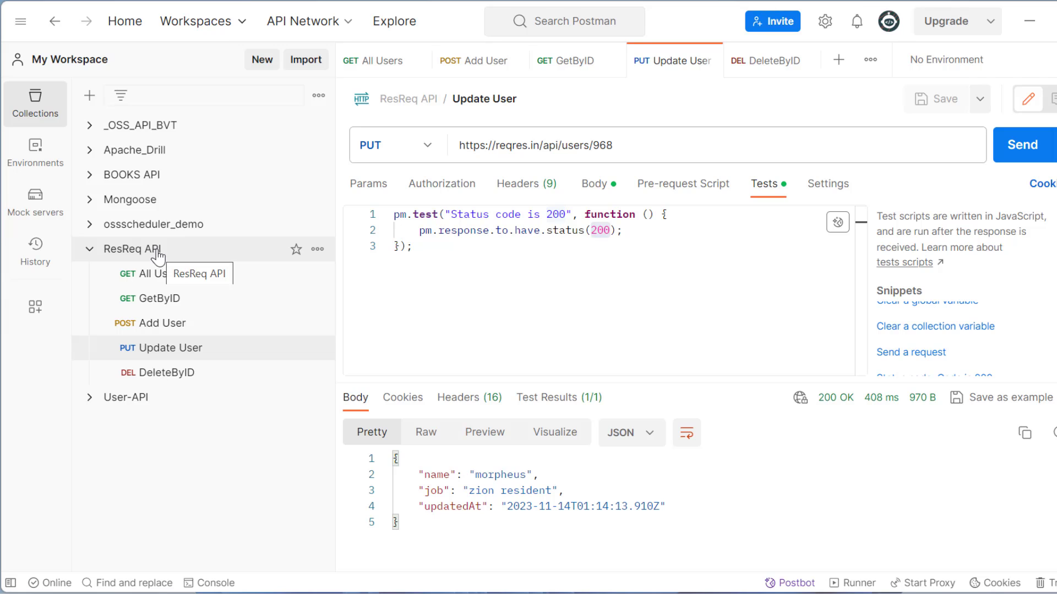
pyautogui.moveTo(143, 257)
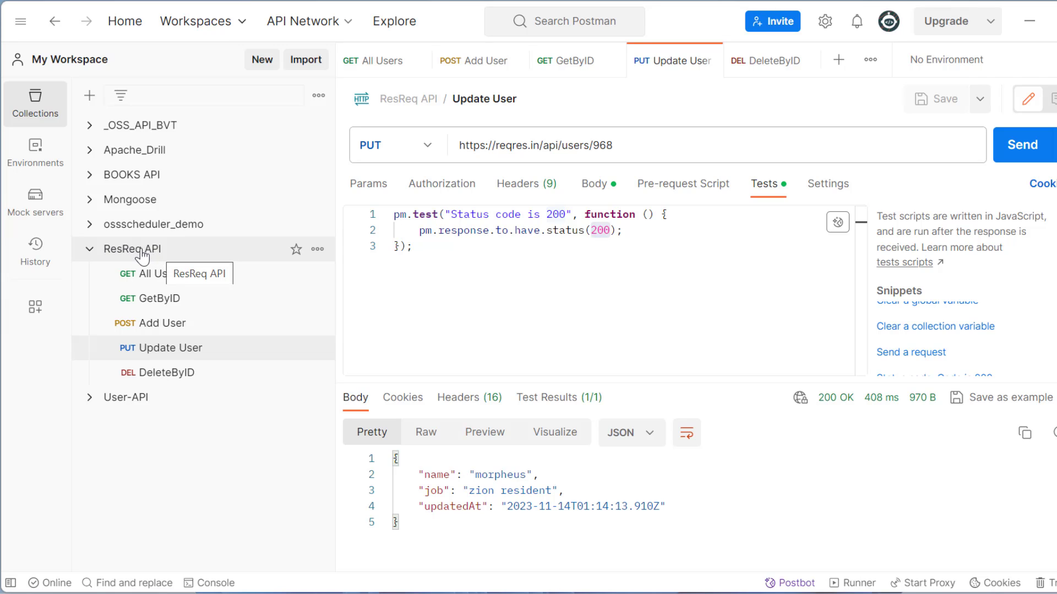
pyautogui.click(133, 249)
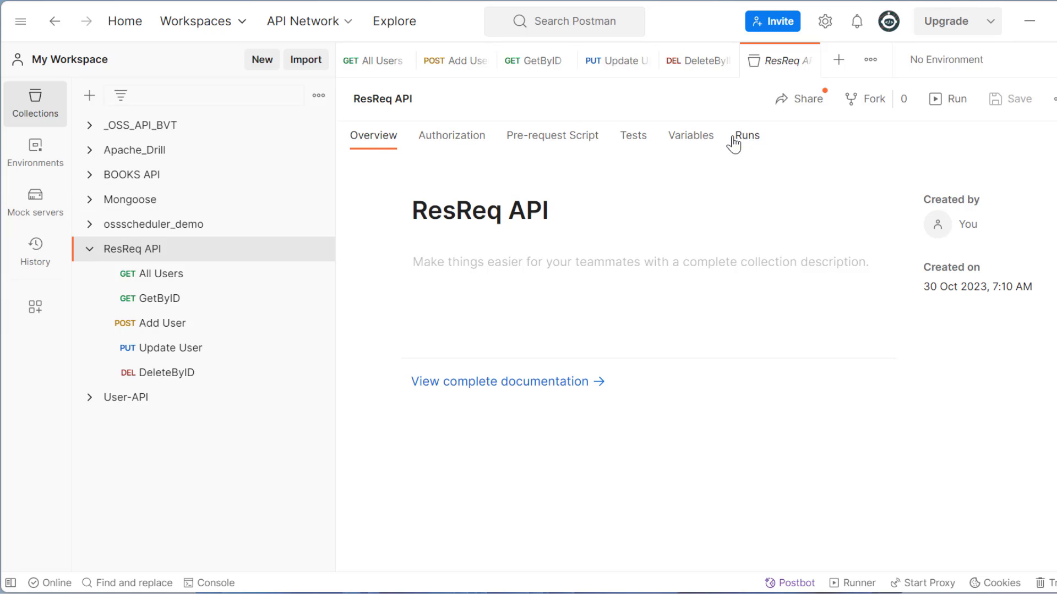
pyautogui.moveTo(746, 142)
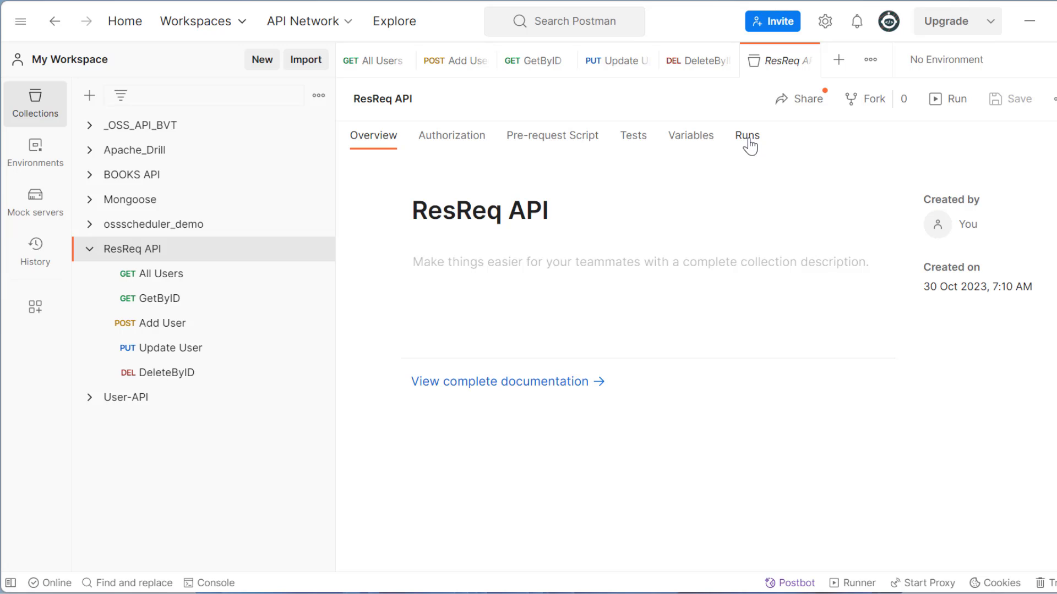
pyautogui.click(746, 134)
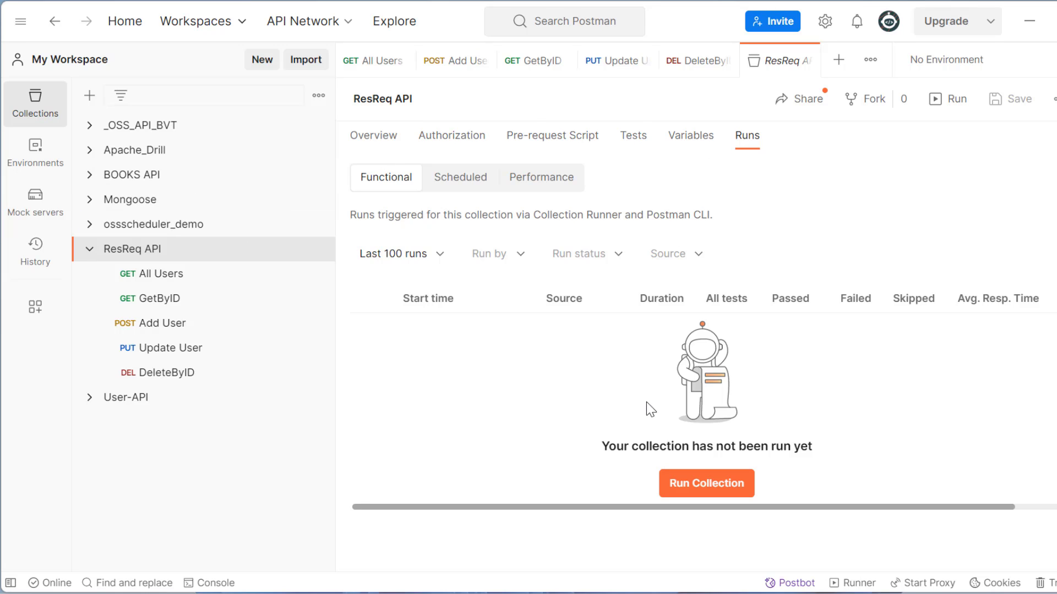
pyautogui.moveTo(707, 483)
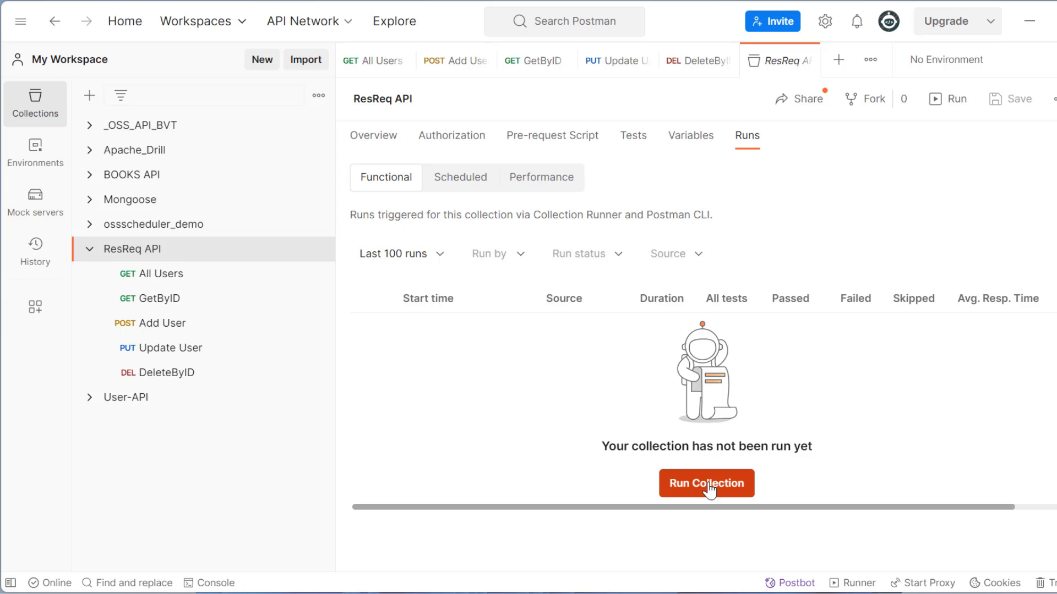
# Set up a Runner with all five requests, 1 iteration, 0 delay, persisting responses for the session
pyautogui.click(705, 484)
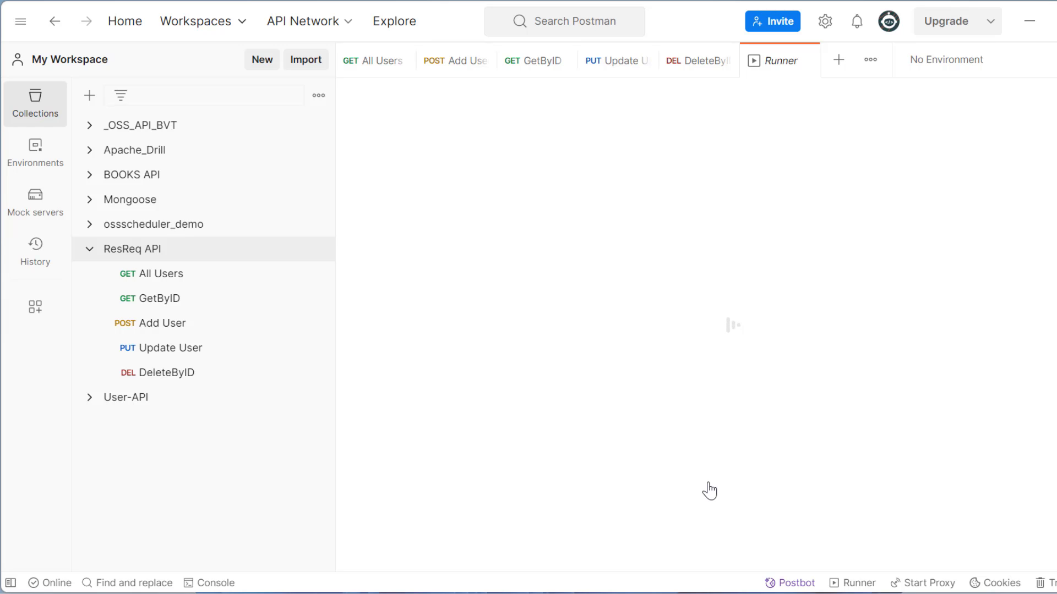
pyautogui.click(775, 60)
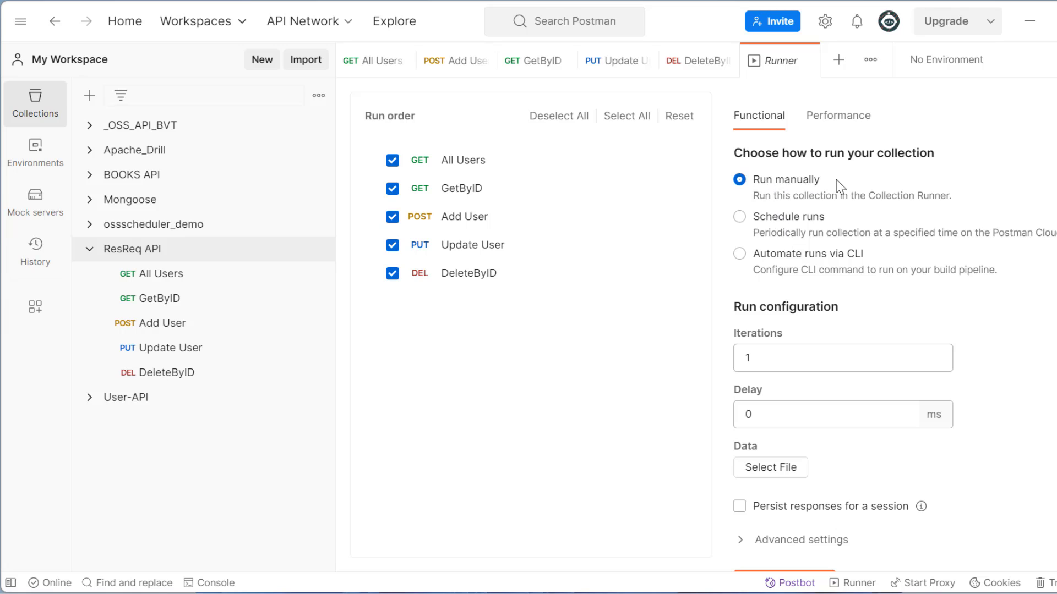
pyautogui.moveTo(845, 227)
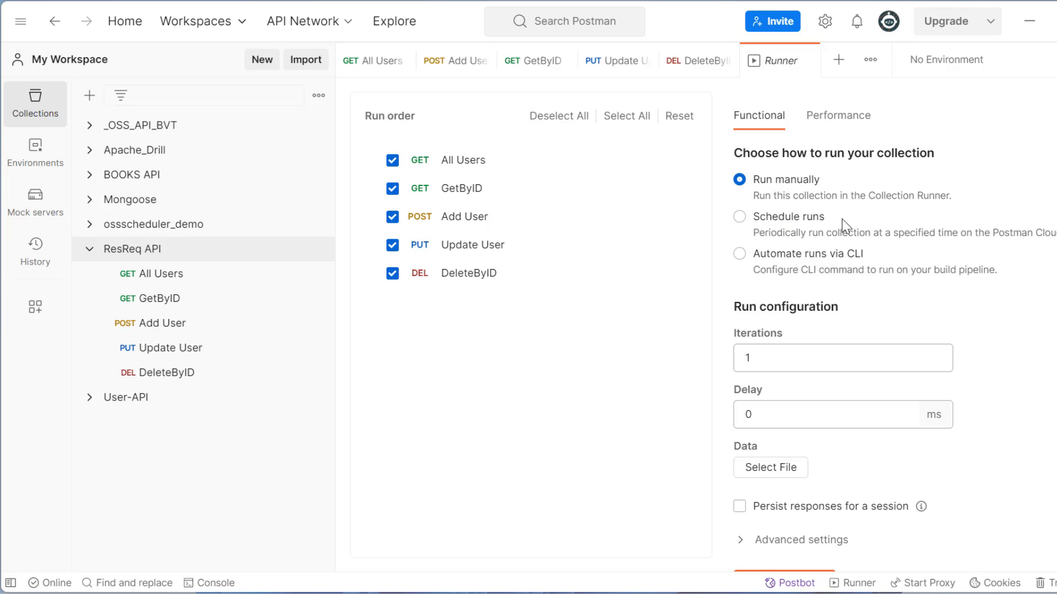
pyautogui.moveTo(821, 263)
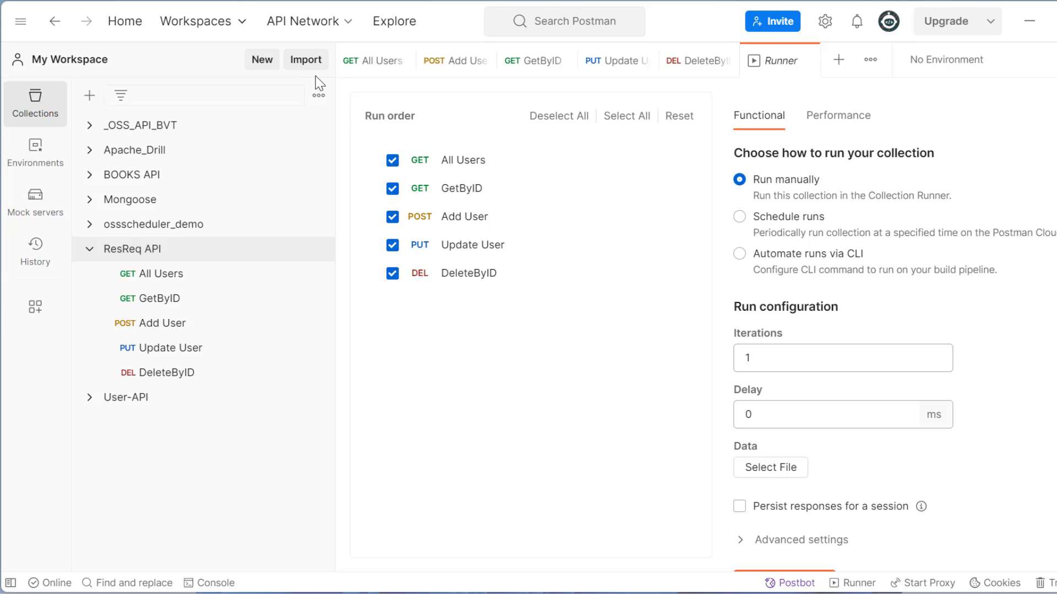
pyautogui.moveTo(423, 185)
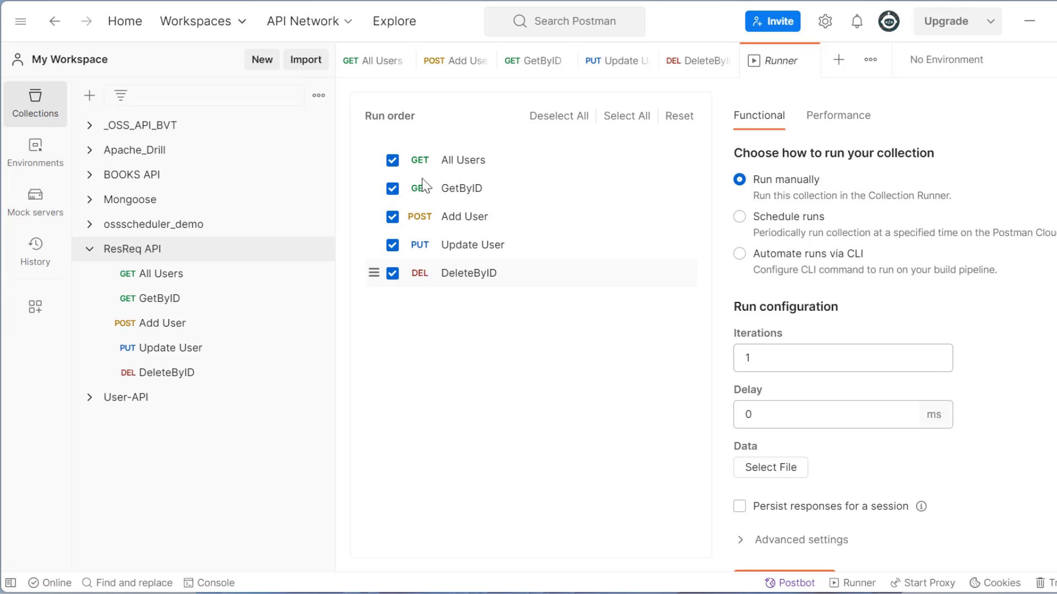
pyautogui.moveTo(370, 276)
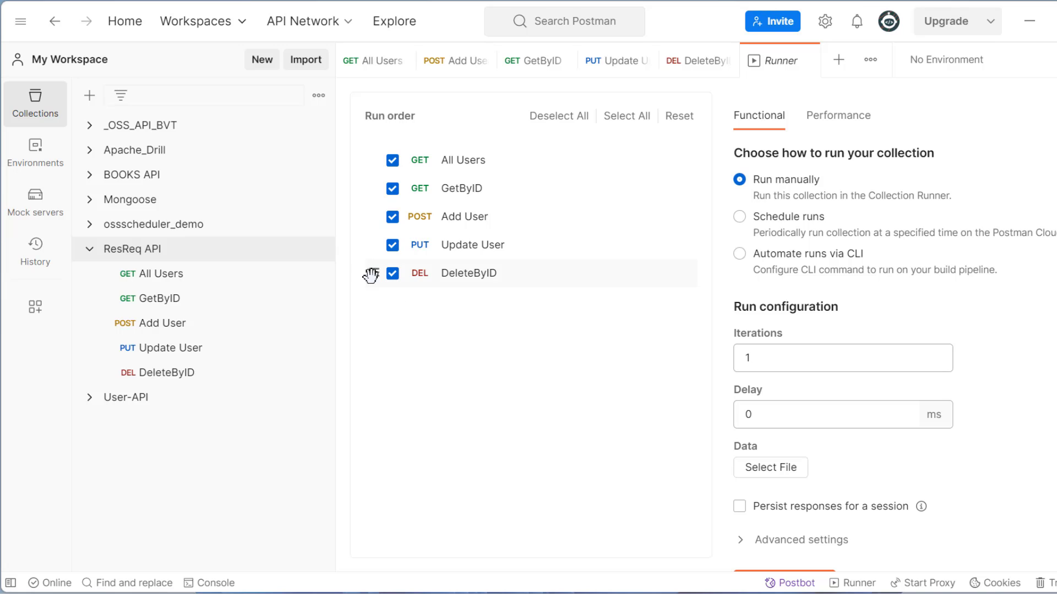
pyautogui.moveTo(371, 273); pyautogui.dragTo(371, 160)
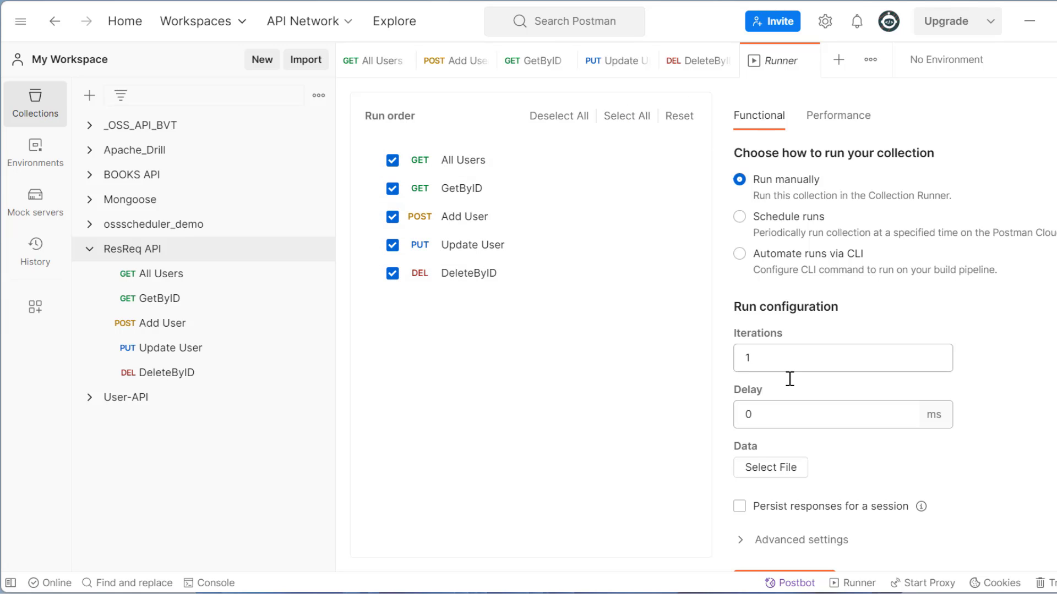
pyautogui.moveTo(829, 187)
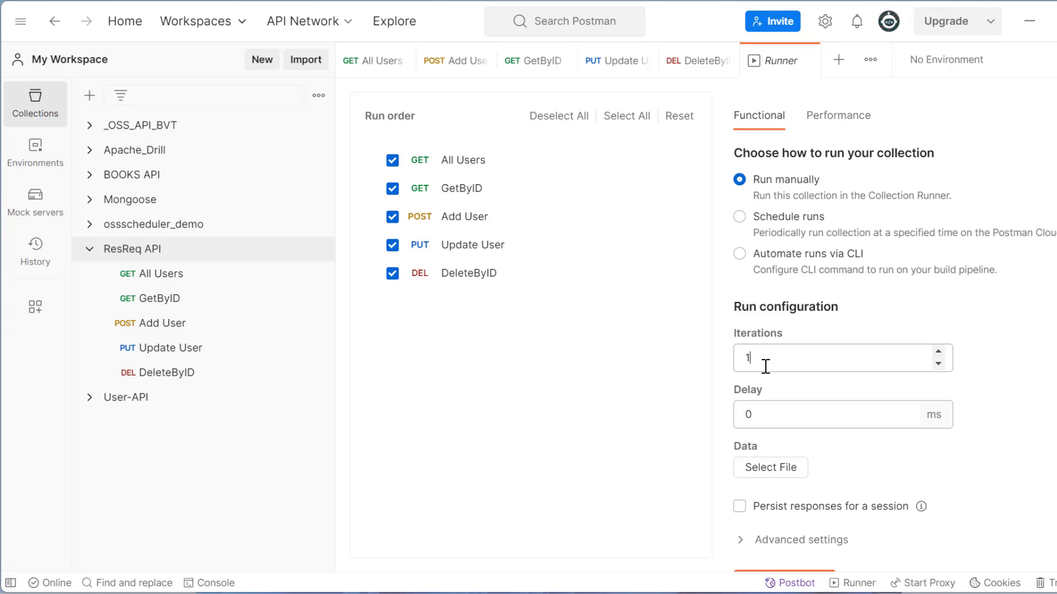
pyautogui.click(835, 357)
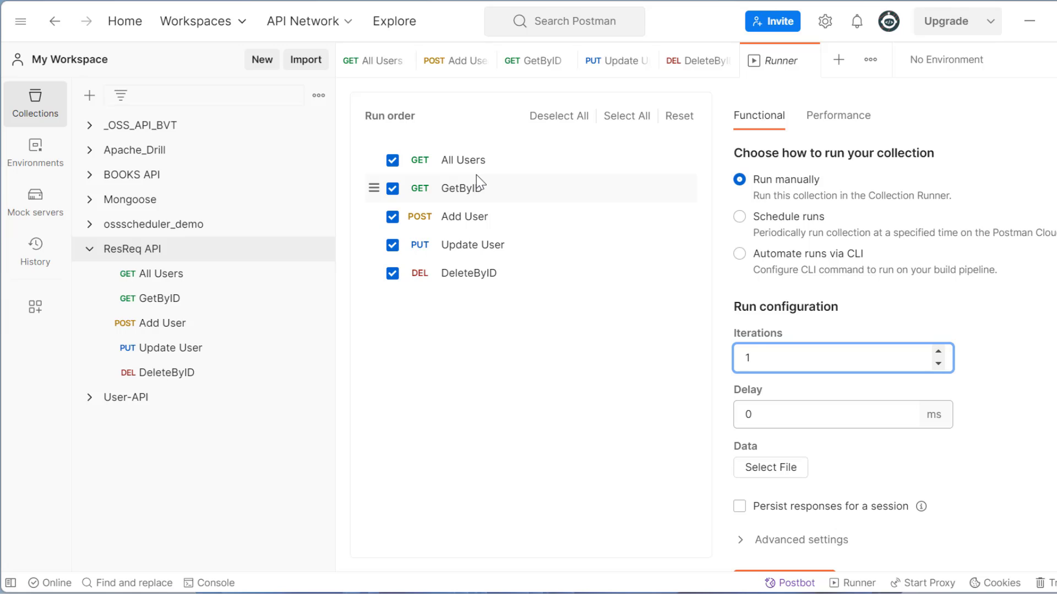
pyautogui.click(809, 413)
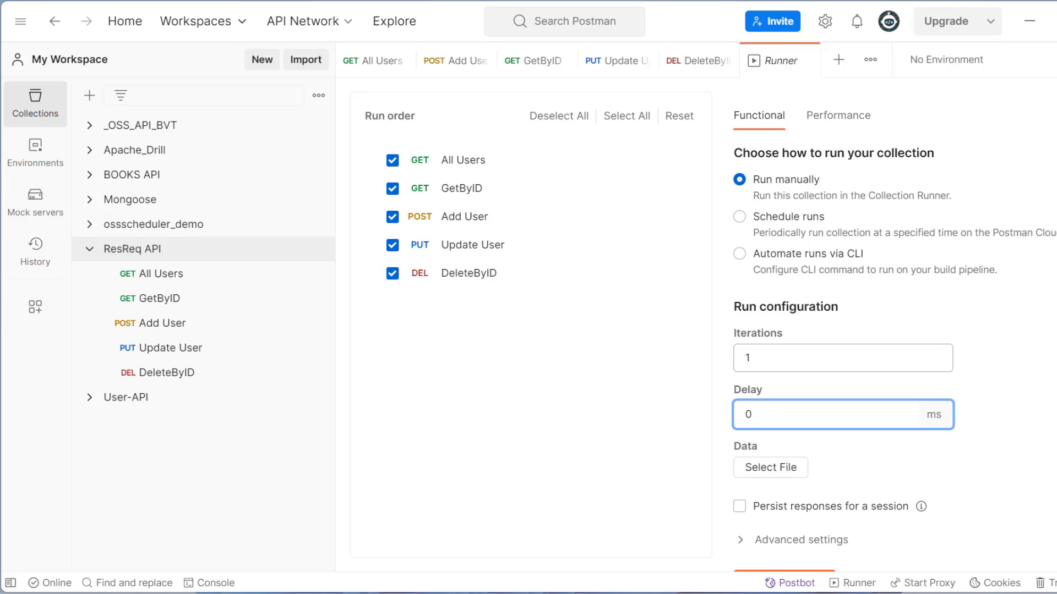
pyautogui.scroll(-3)
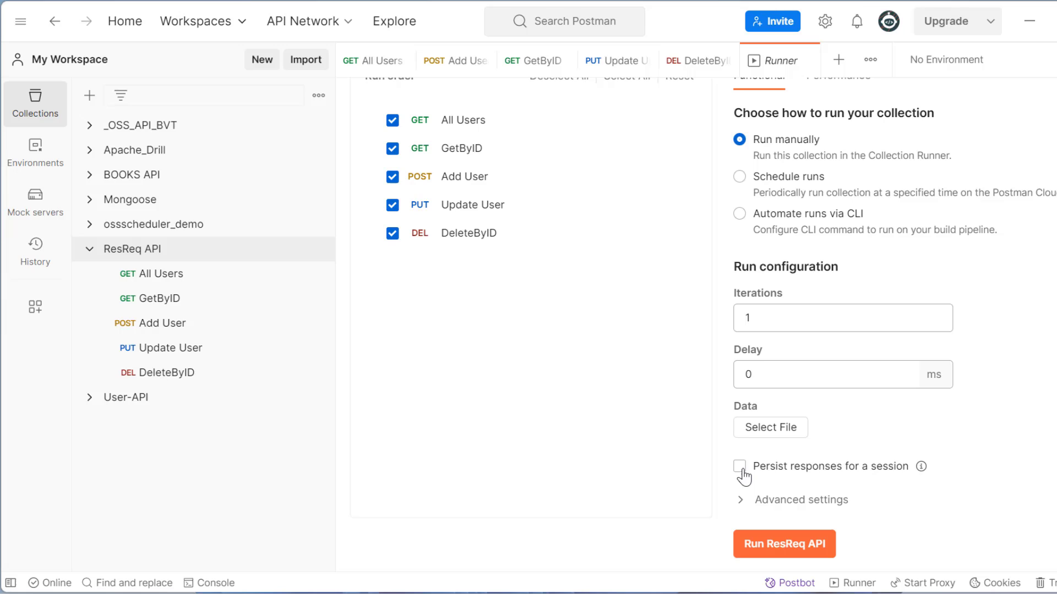
pyautogui.click(739, 466)
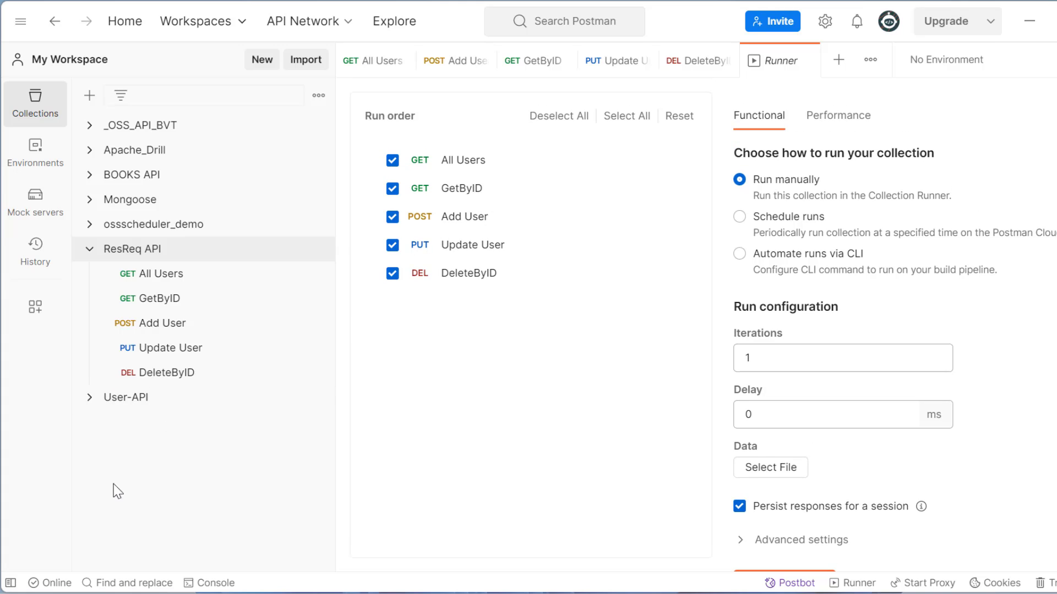
pyautogui.moveTo(140, 257)
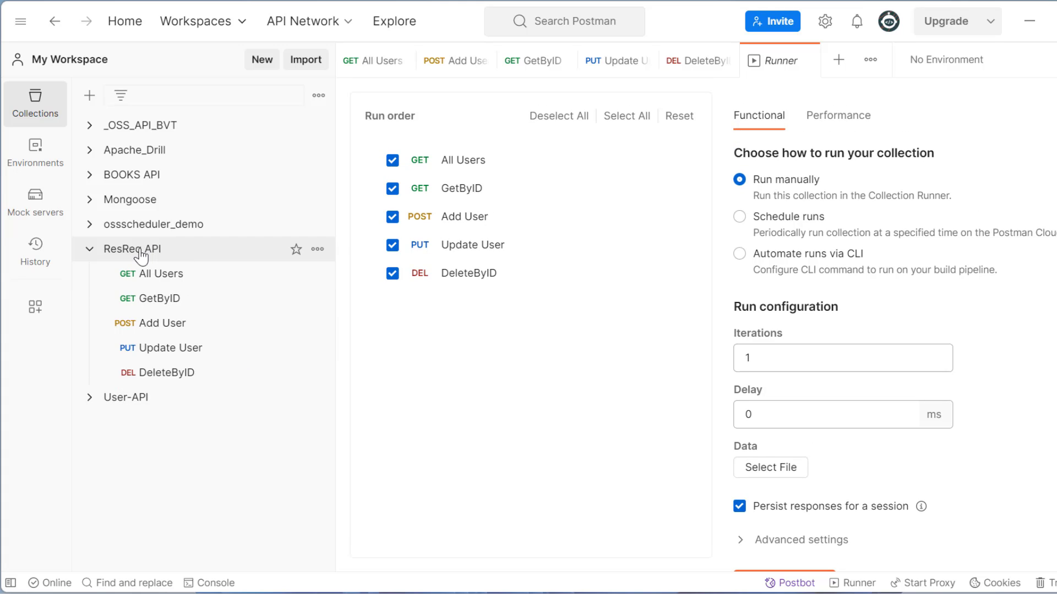
# Start the ResReq API collection run with responses persisted, yielding 14 passed and 1 failed test
pyautogui.click(133, 248)
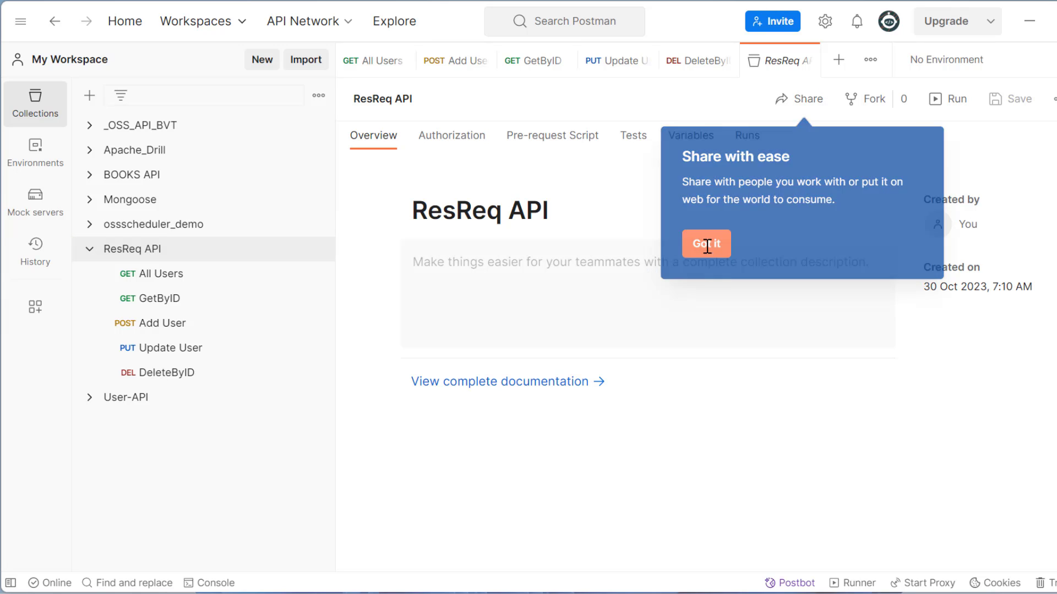
pyautogui.click(747, 135)
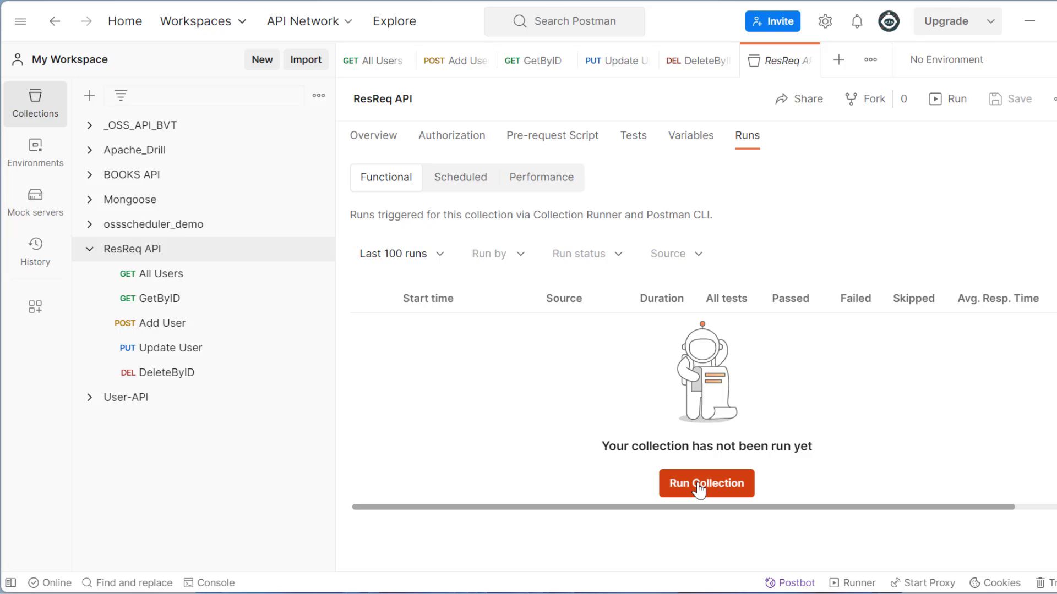
pyautogui.click(707, 483)
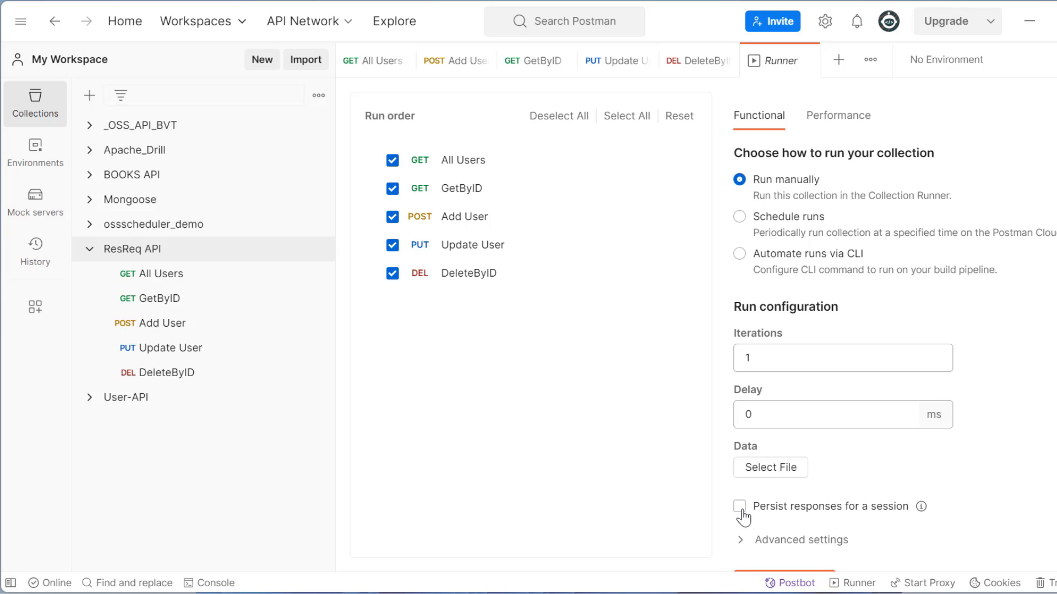
pyautogui.click(740, 506)
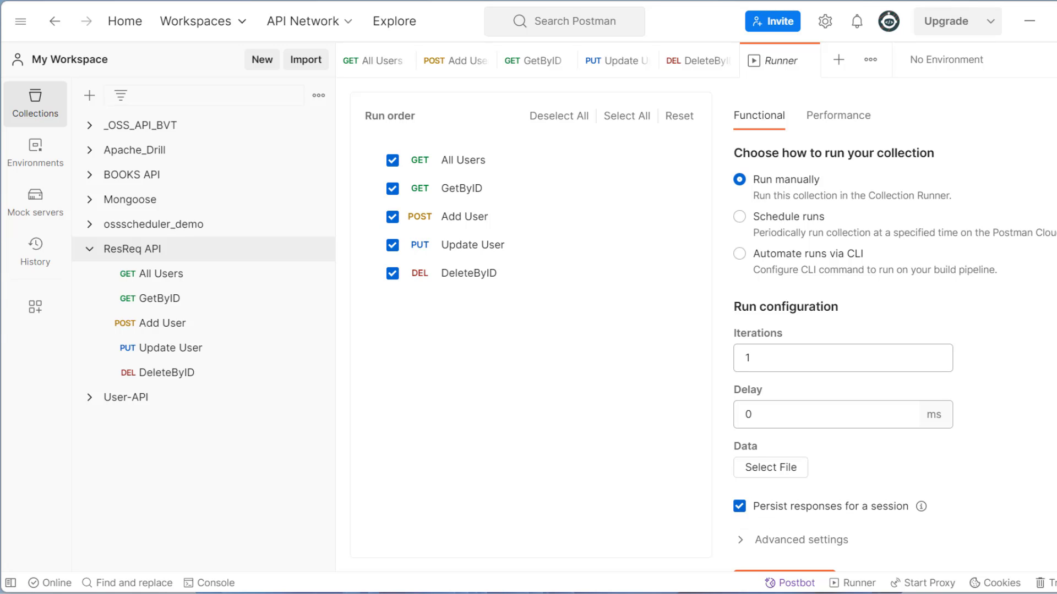
pyautogui.scroll(-3)
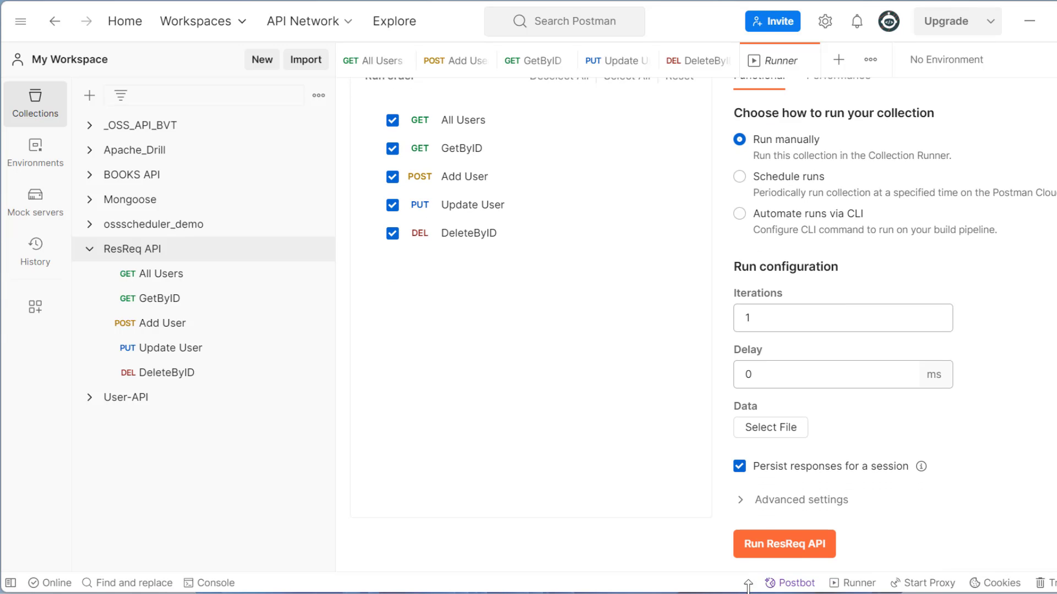
pyautogui.click(783, 544)
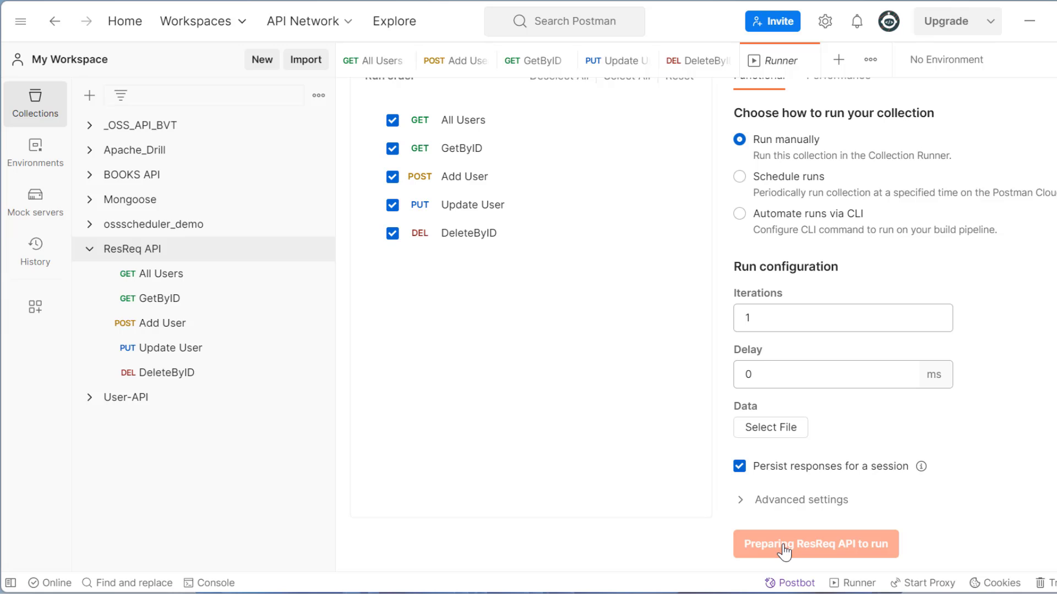
pyautogui.click(815, 543)
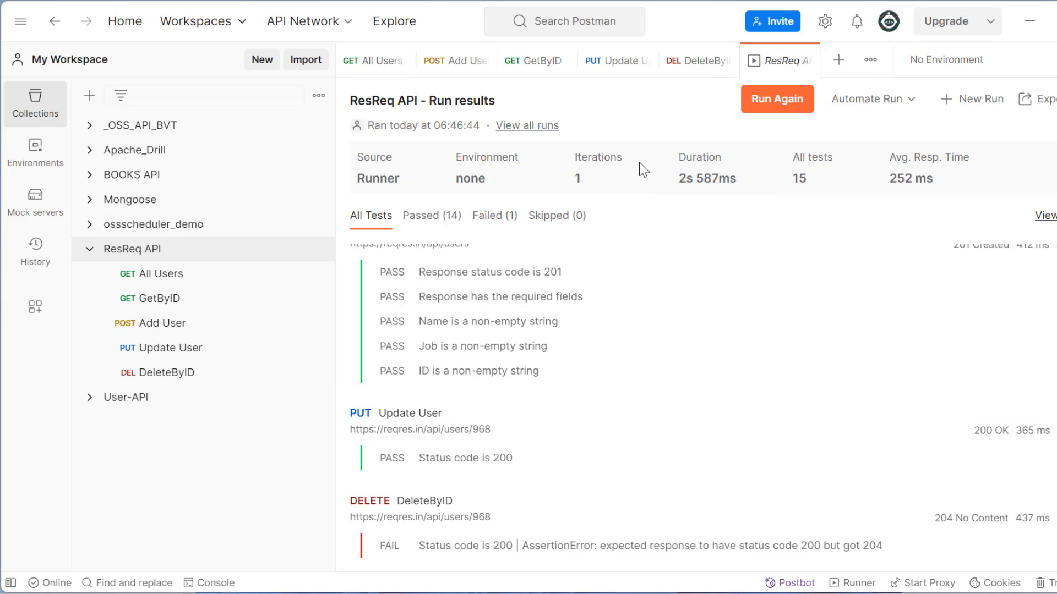
pyautogui.moveTo(470, 376)
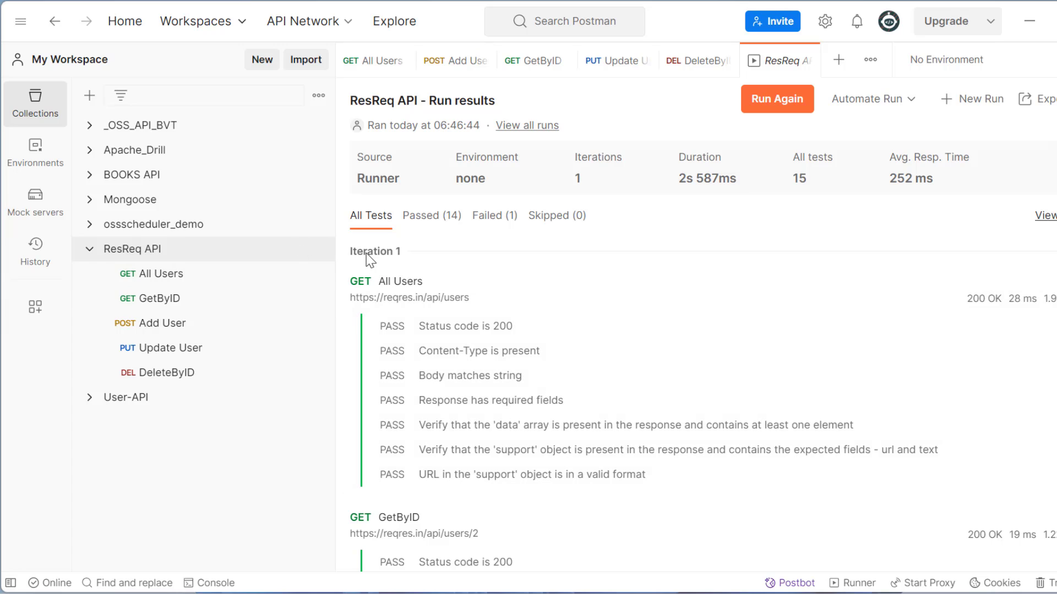
pyautogui.moveTo(390, 262)
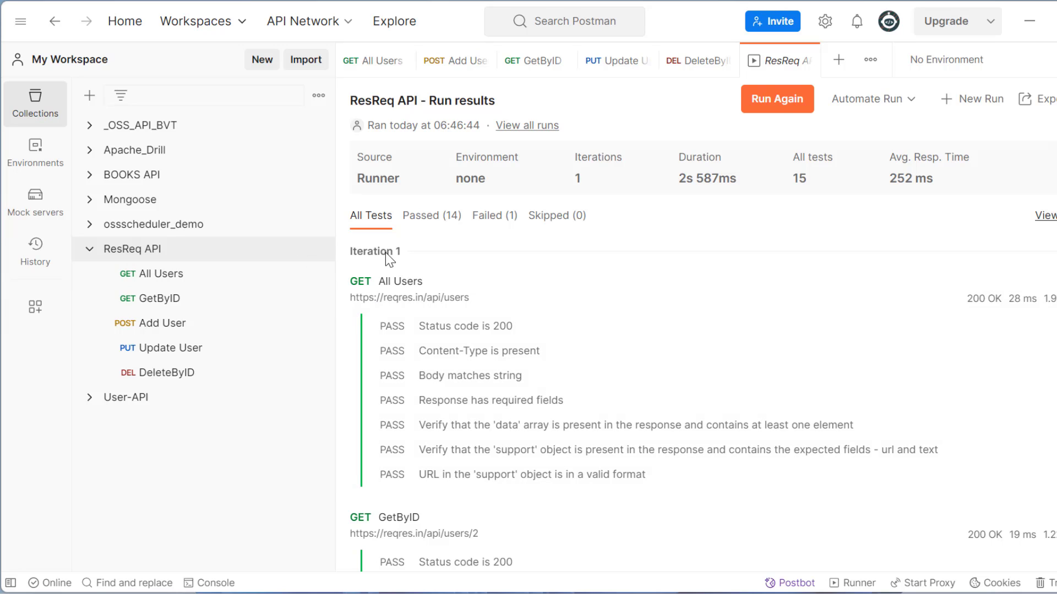
pyautogui.moveTo(396, 256)
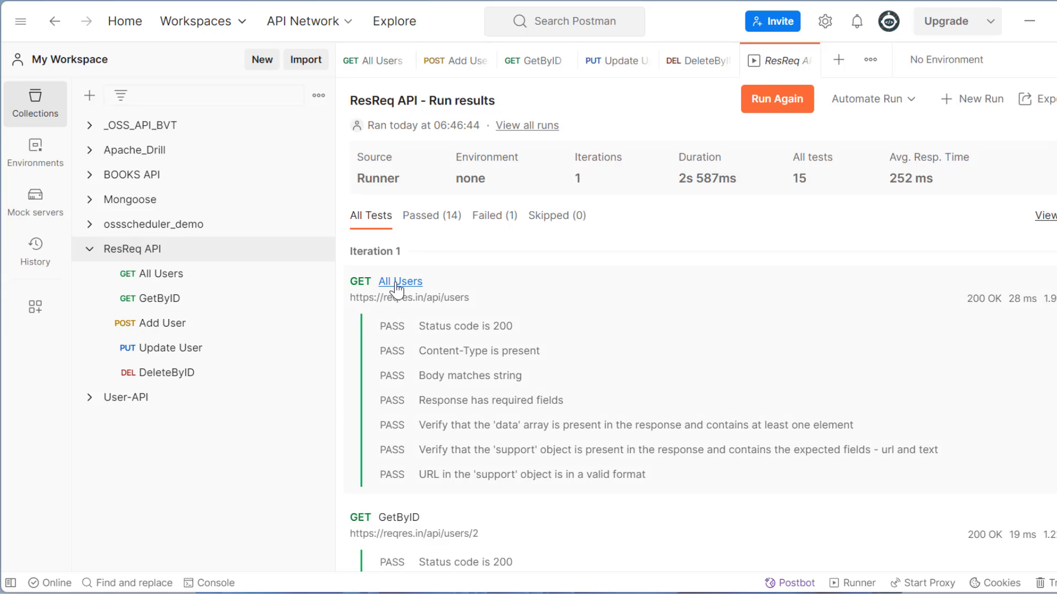
pyautogui.moveTo(237, 279)
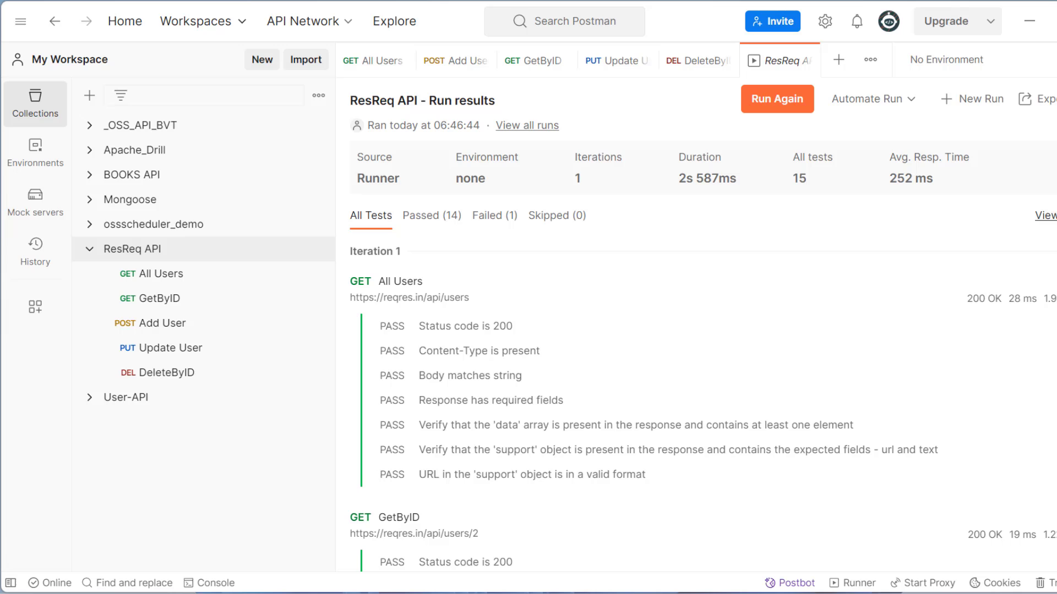
# Scroll through all test results and show the Add User response in the side panel
pyautogui.scroll(-3)
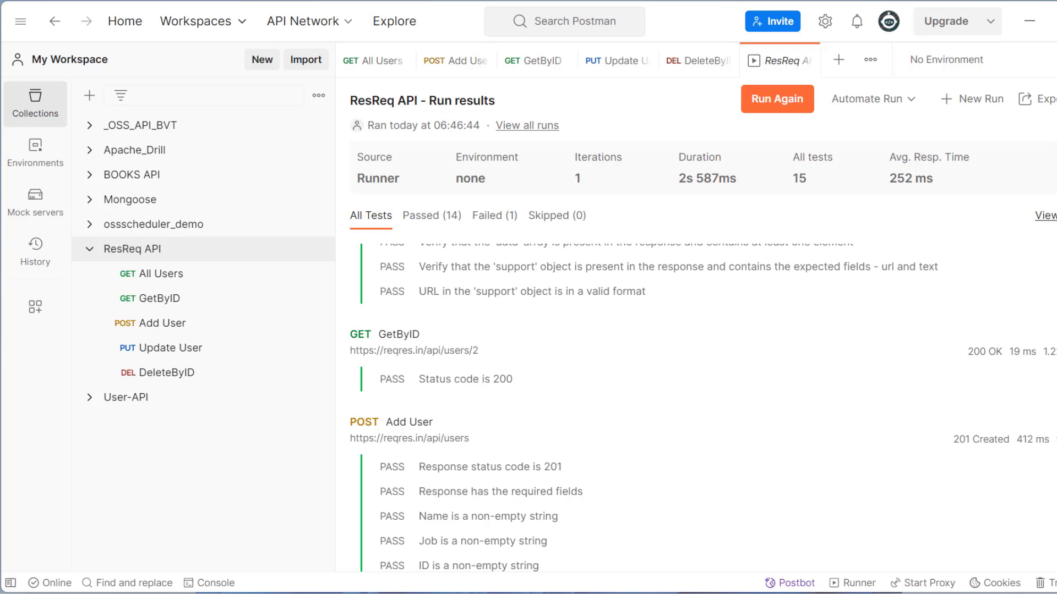
pyautogui.scroll(-3)
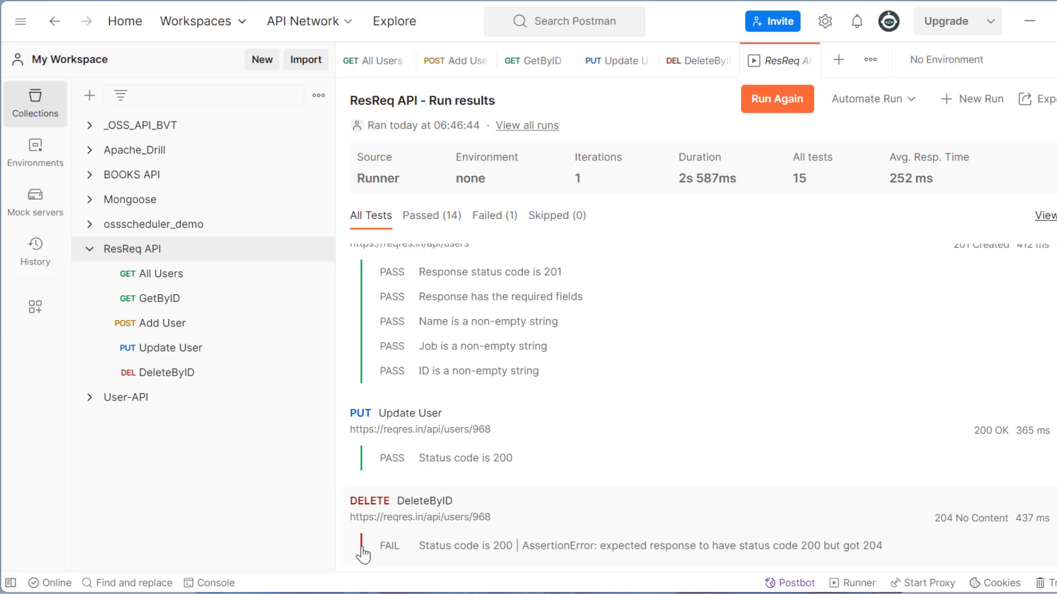
pyautogui.moveTo(490, 551)
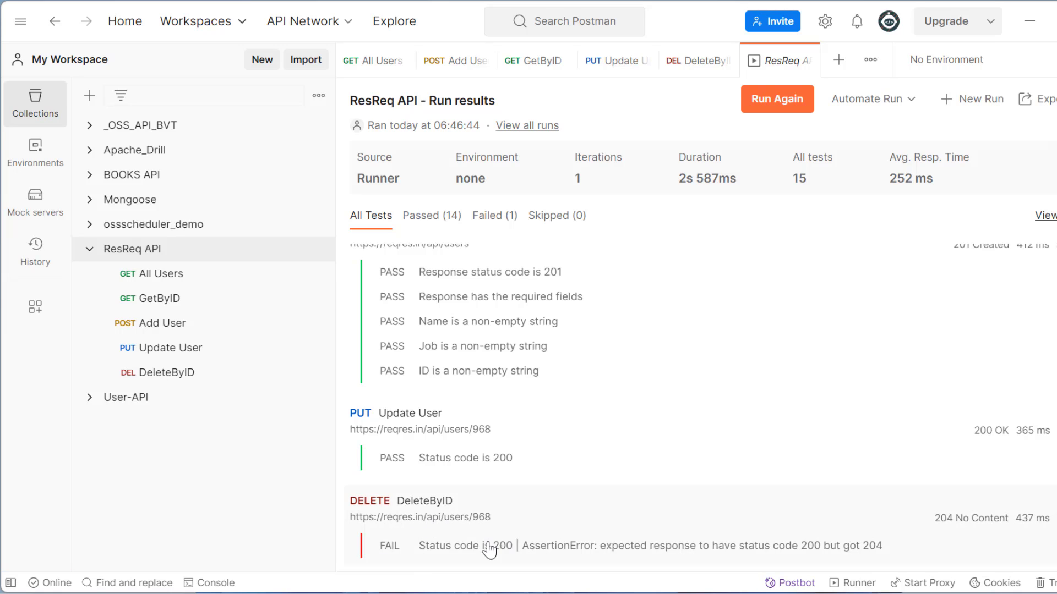
pyautogui.doubleClick(464, 546)
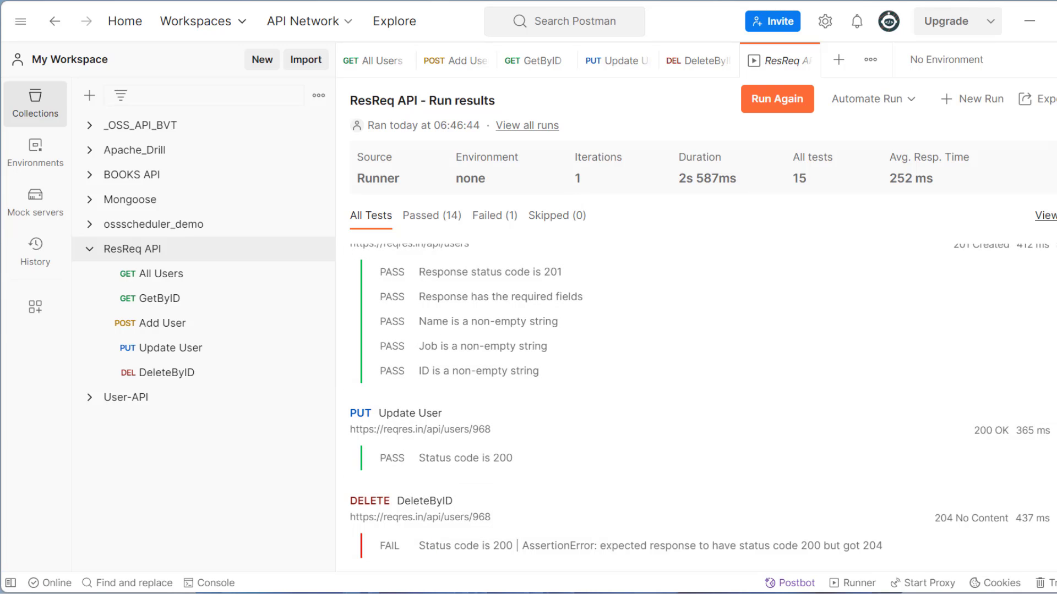
pyautogui.moveTo(516, 332)
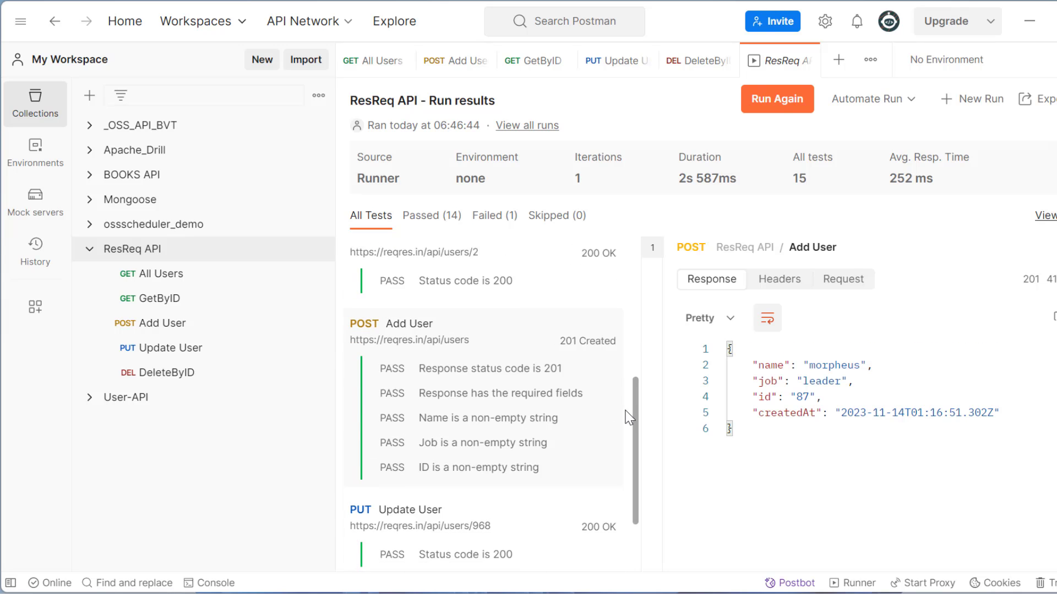
# Inspect the request body, response and headers for Add User and All Users in the run results
pyautogui.scroll(-3)
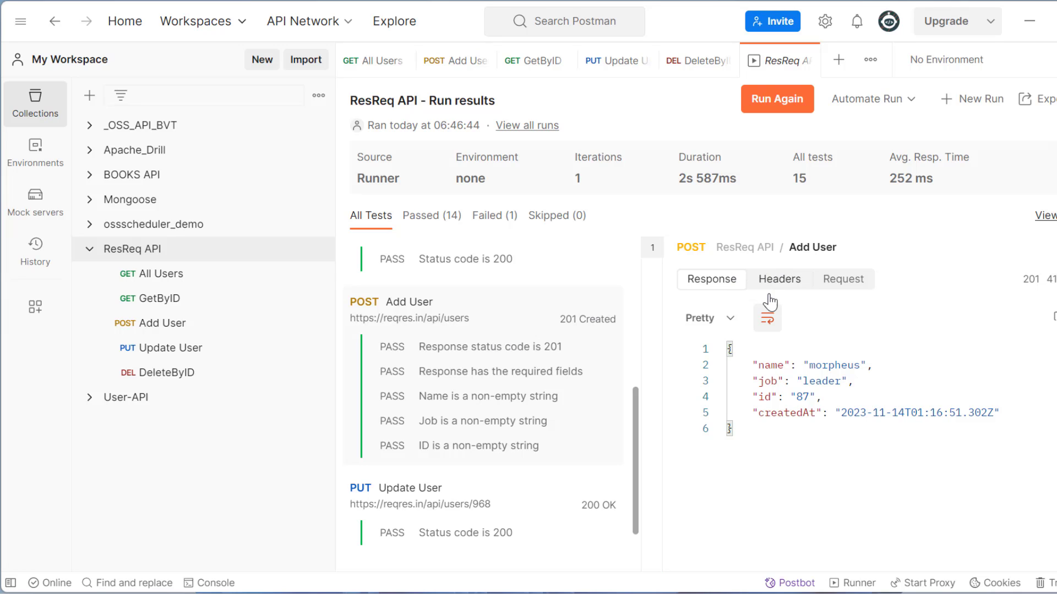
pyautogui.click(842, 278)
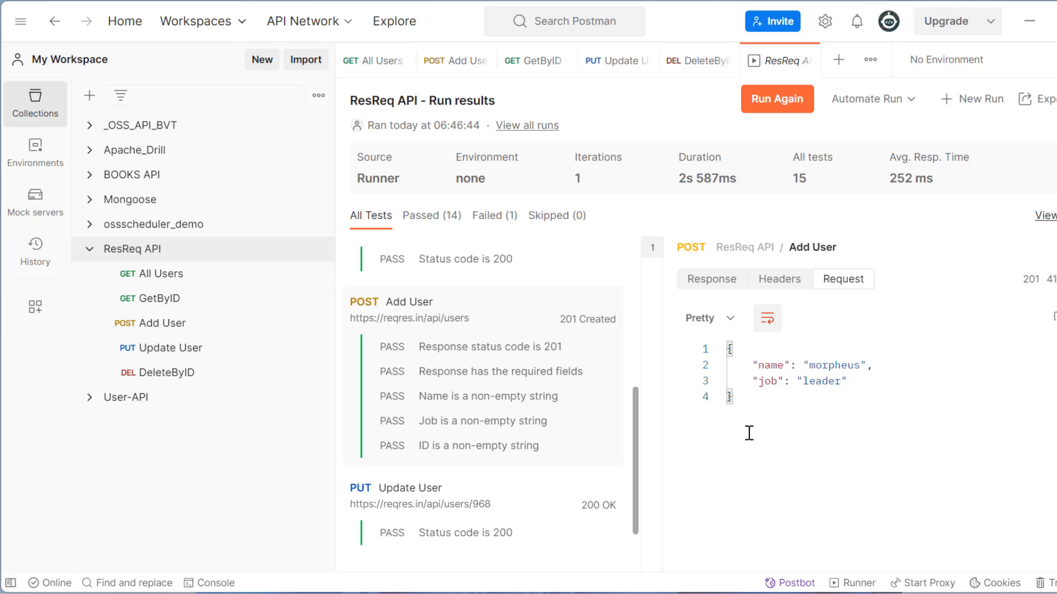
pyautogui.click(711, 279)
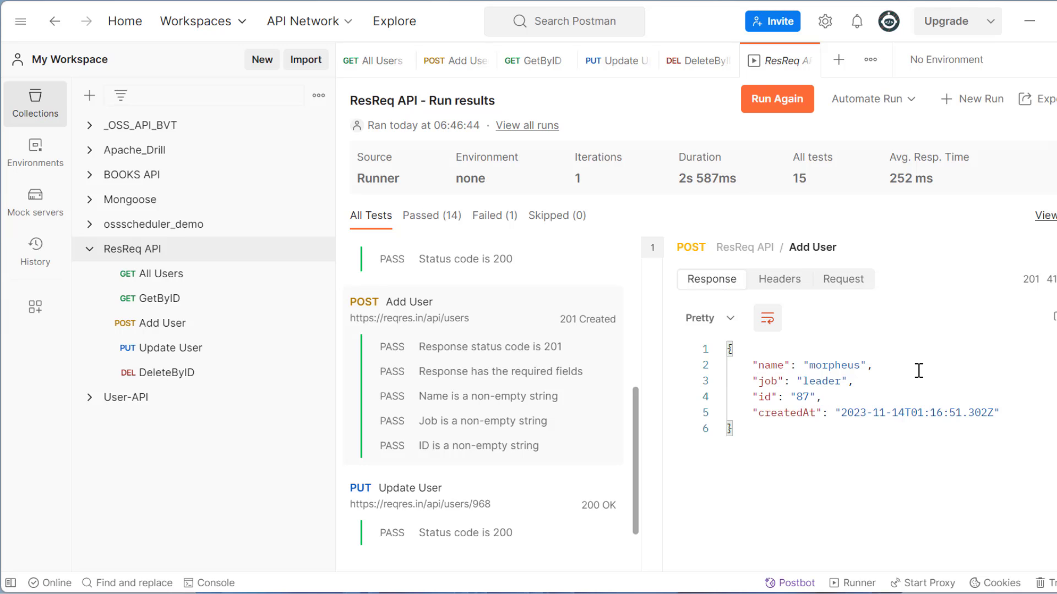
pyautogui.moveTo(1043, 279)
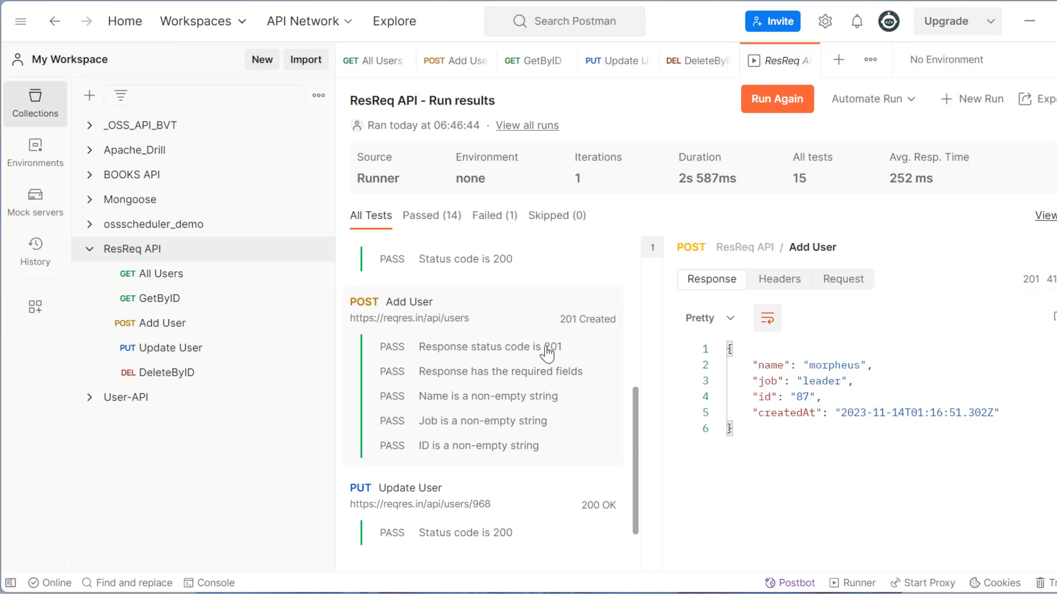
pyautogui.scroll(-3)
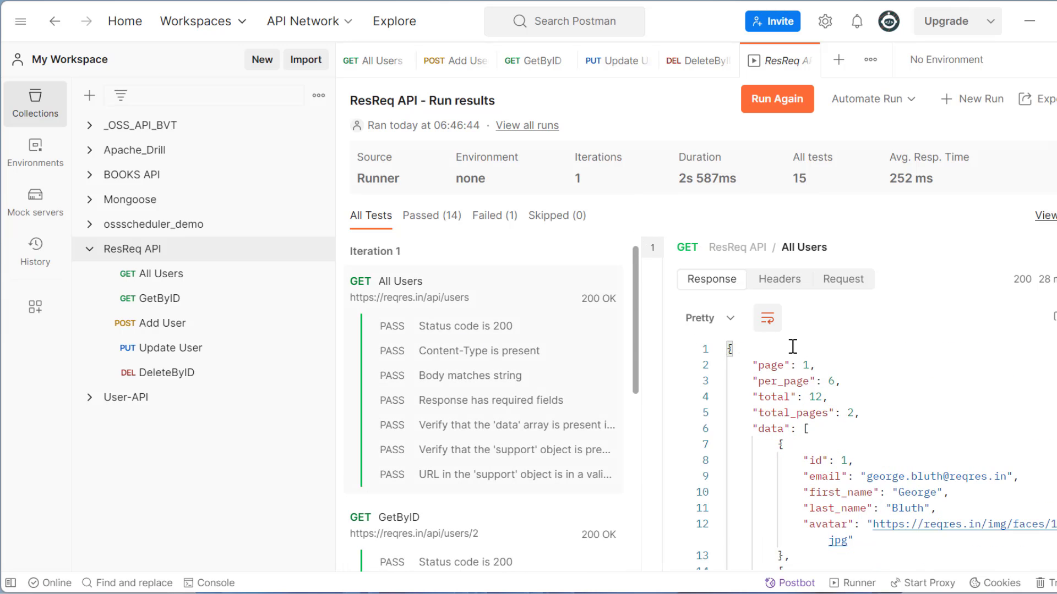
pyautogui.click(842, 278)
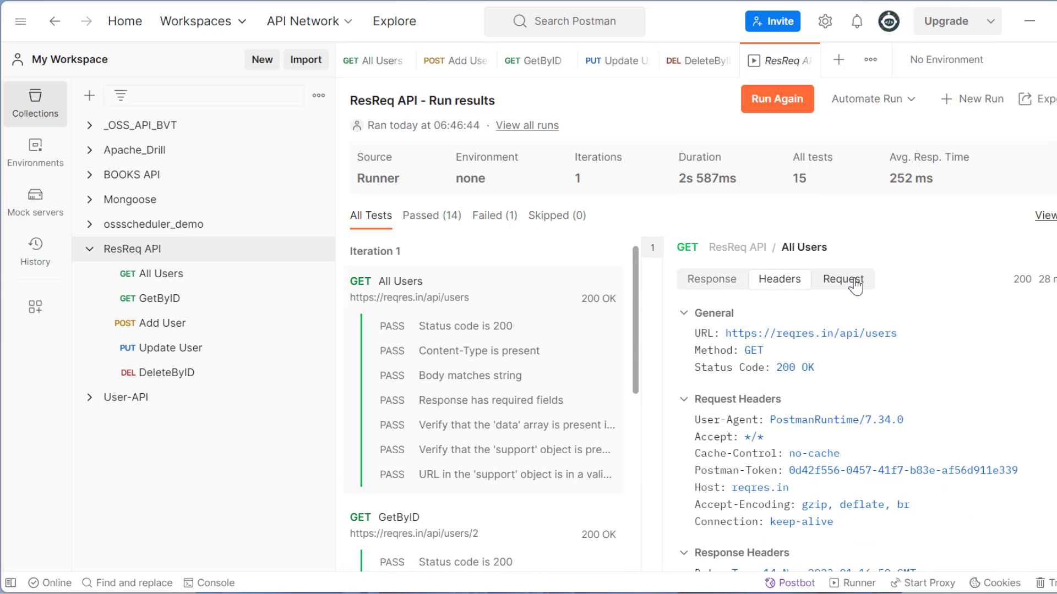
pyautogui.click(710, 279)
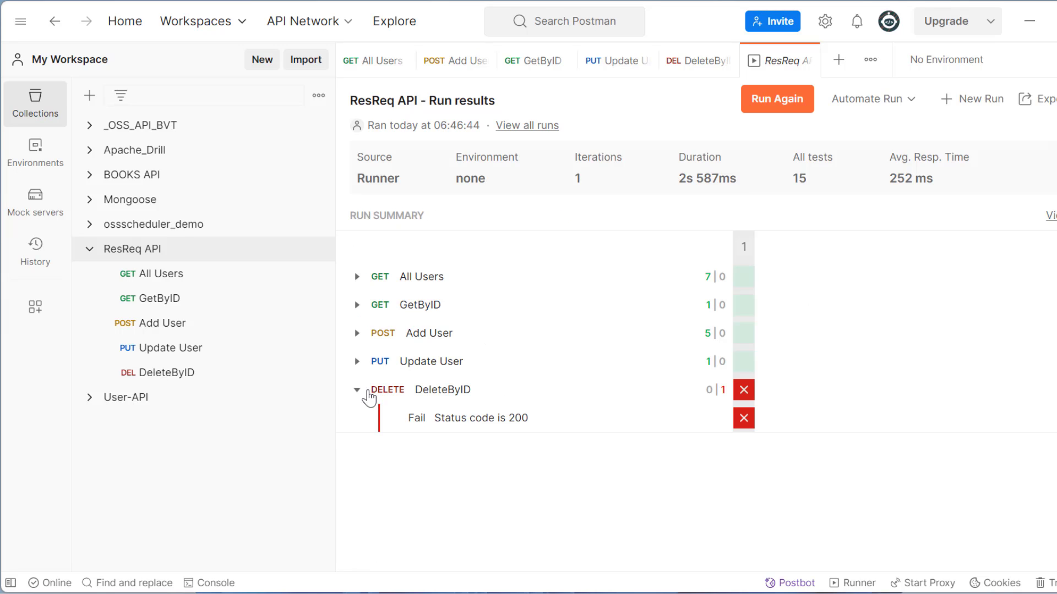
# Collapse DeleteByID's failure details and show the collection's run history listing the completed run
pyautogui.click(358, 389)
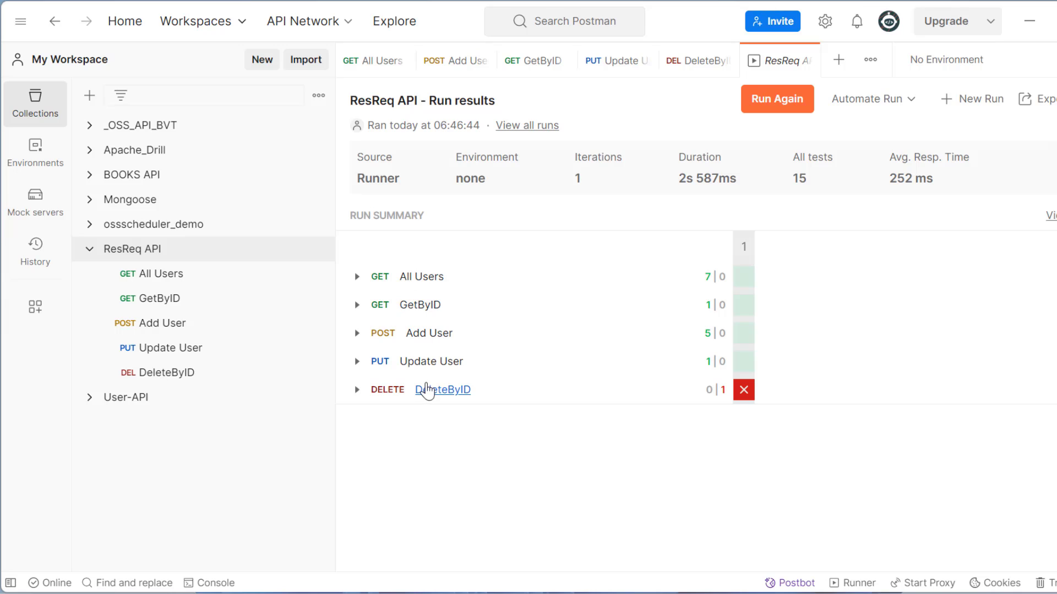
pyautogui.moveTo(790, 183)
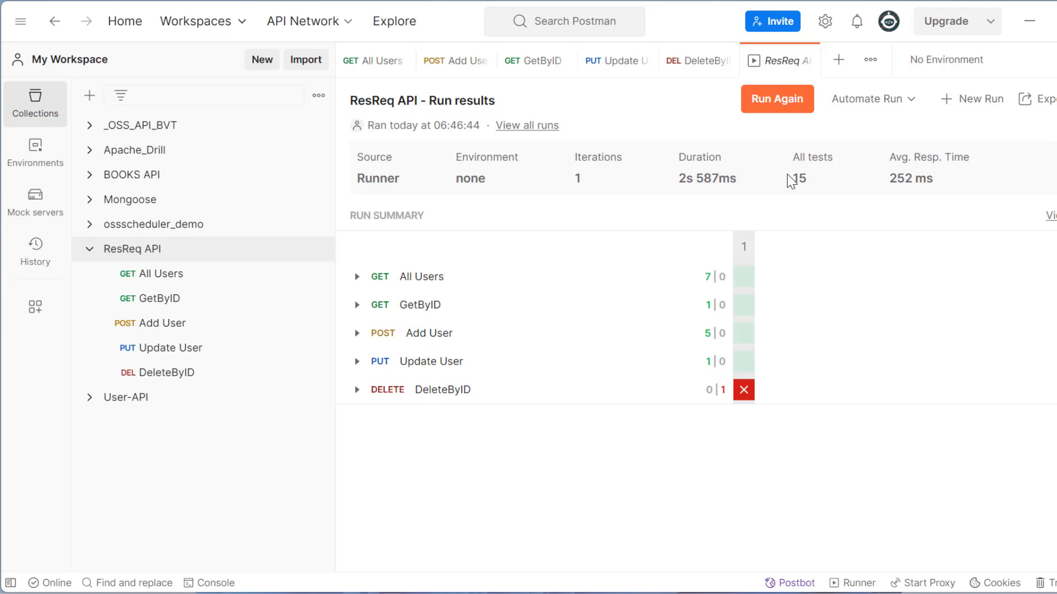
pyautogui.moveTo(169, 347)
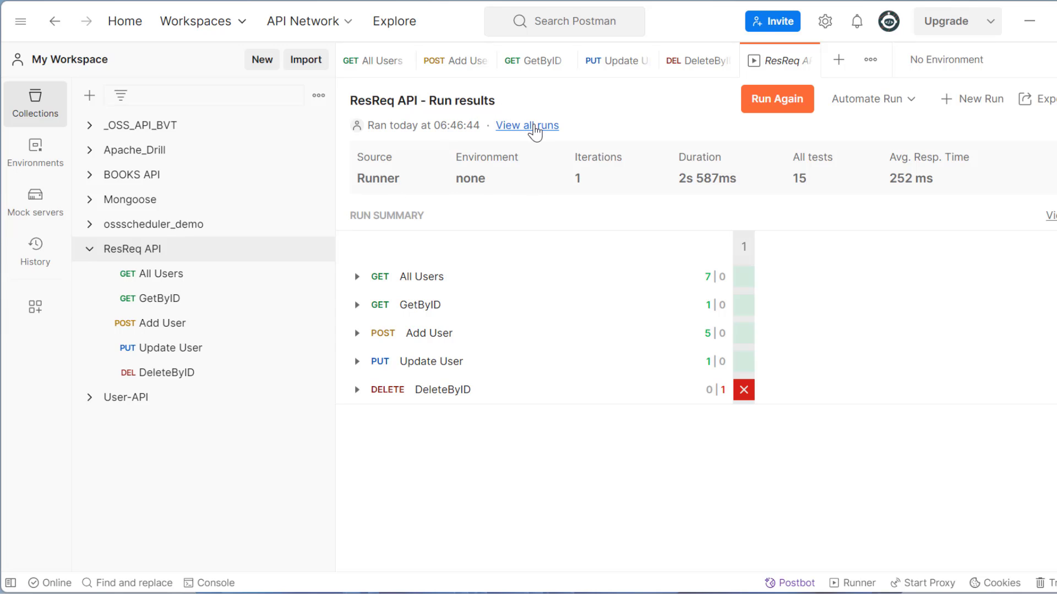
pyautogui.click(527, 125)
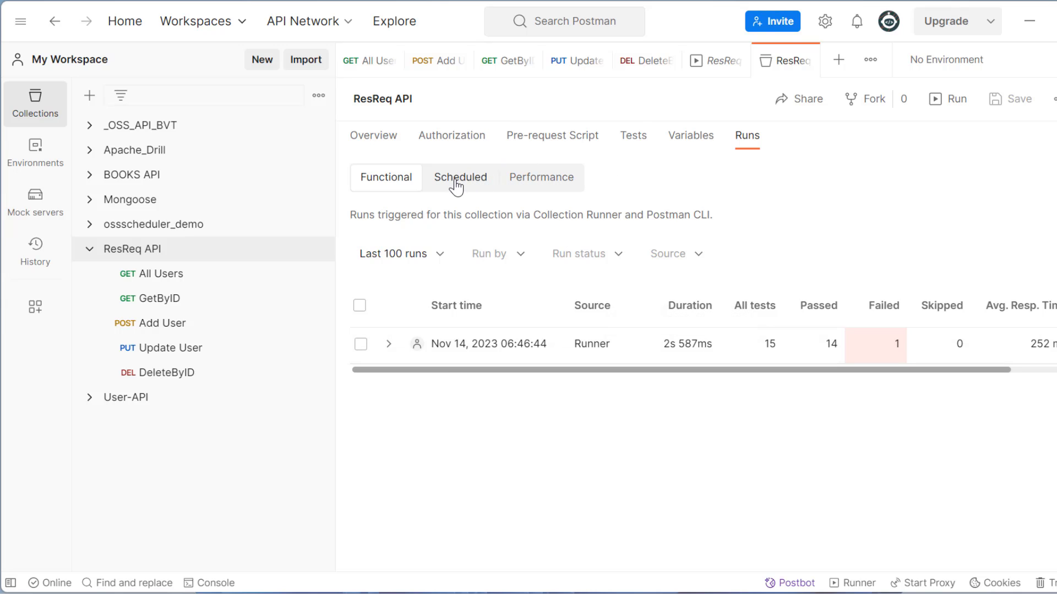
pyautogui.click(460, 177)
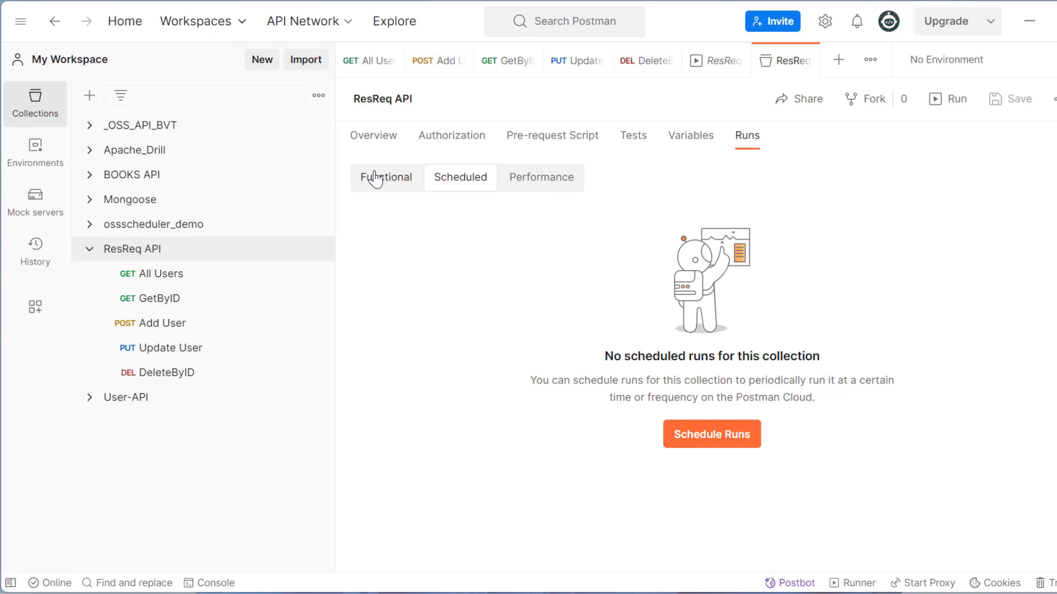
pyautogui.click(385, 178)
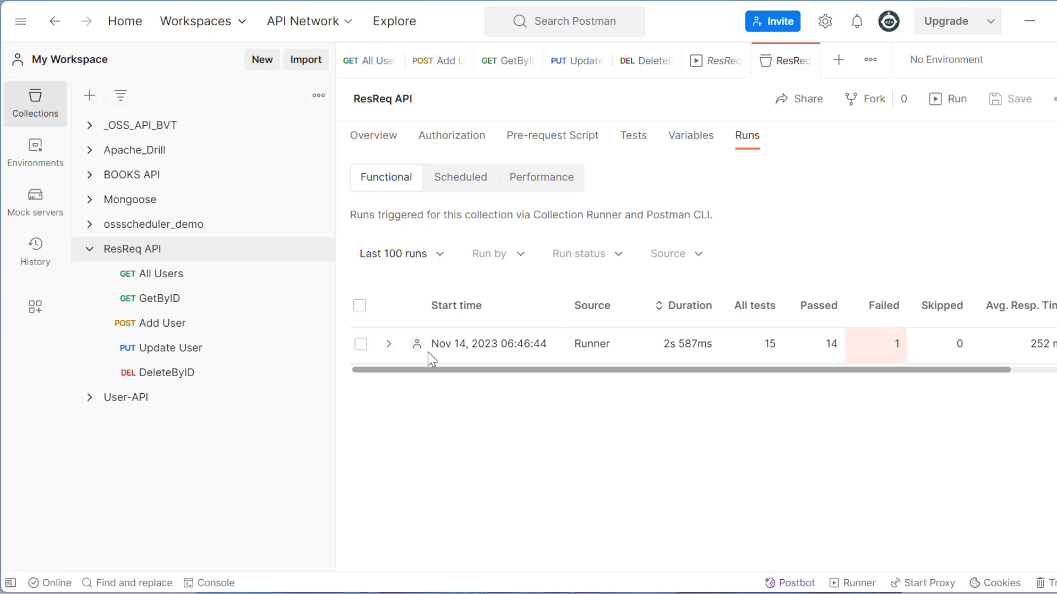
pyautogui.moveTo(411, 377)
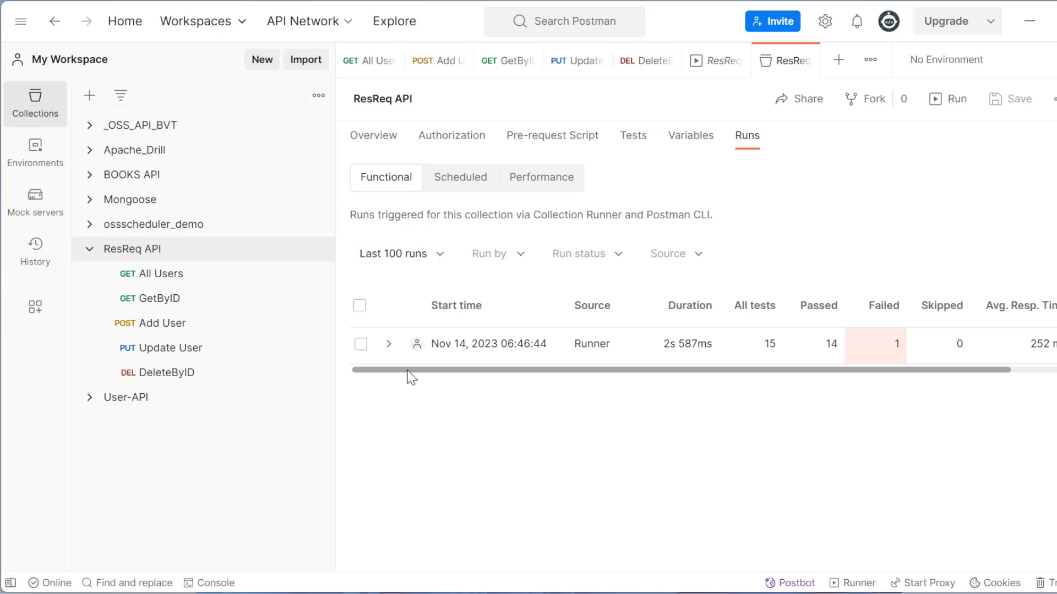
pyautogui.moveTo(622, 159)
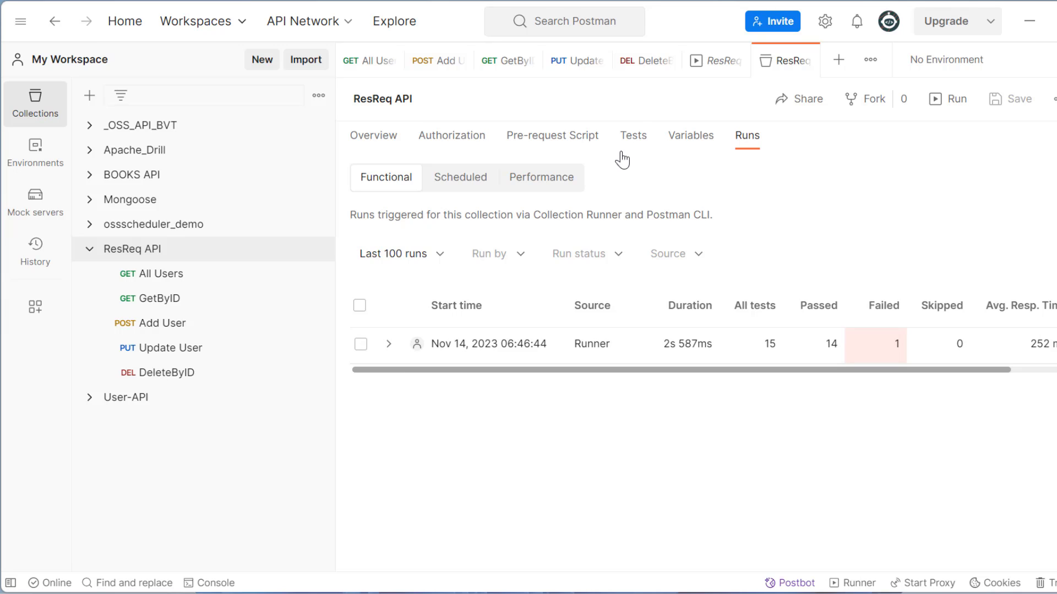
pyautogui.moveTo(521, 215); pyautogui.dragTo(690, 215)
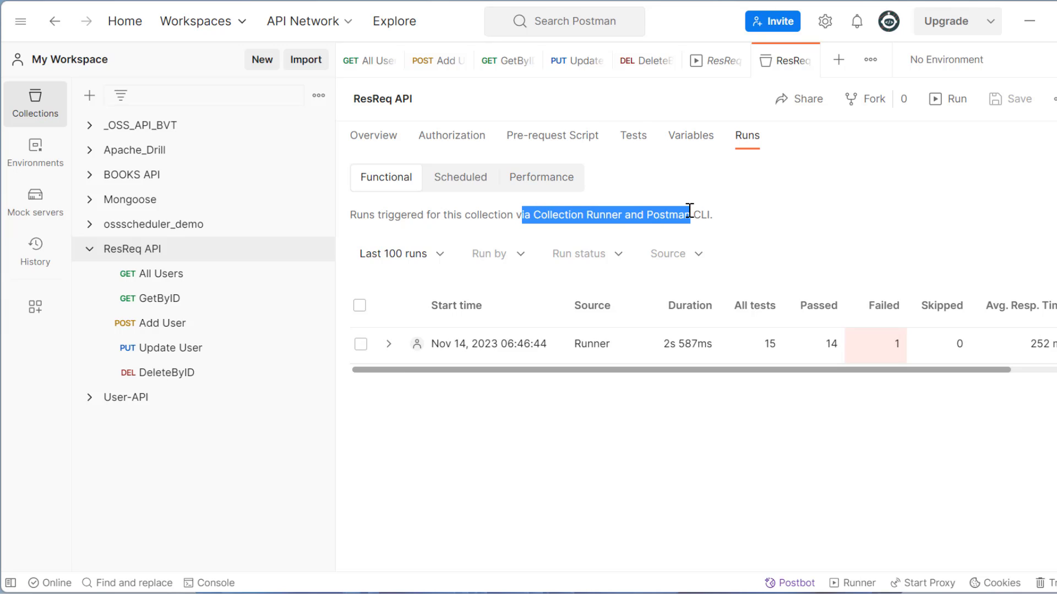